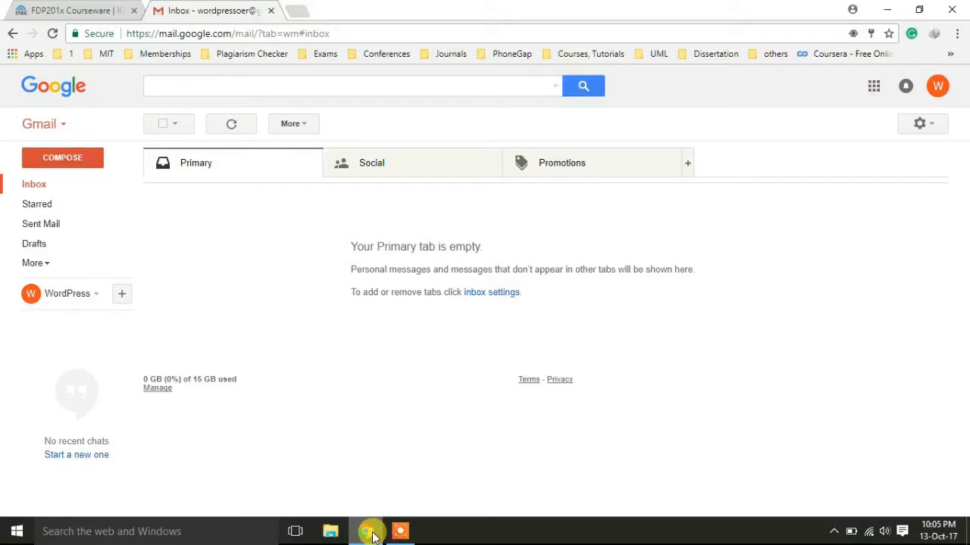
# Load wordpress.com in a new tab and head to the Log In page
pyautogui.click(294, 9)
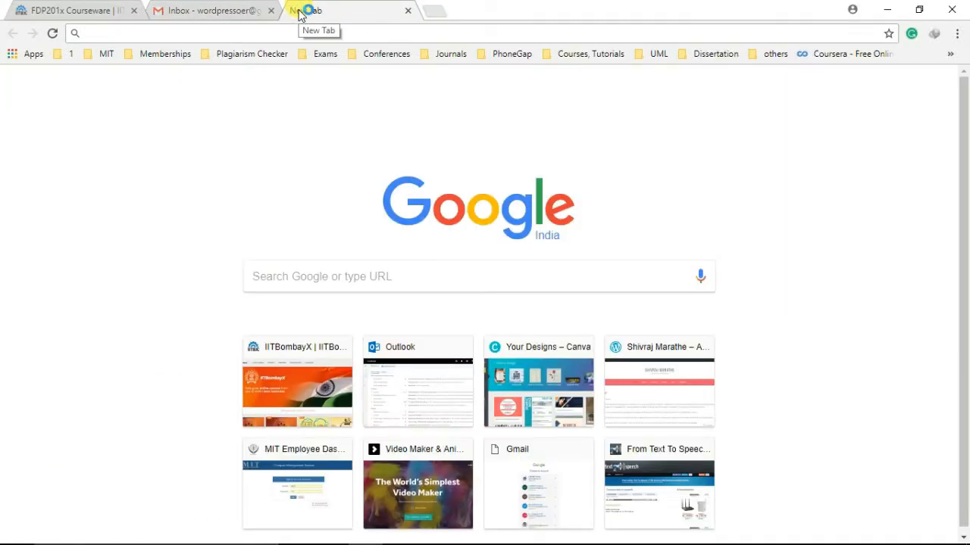
pyautogui.write('wordpress.com')
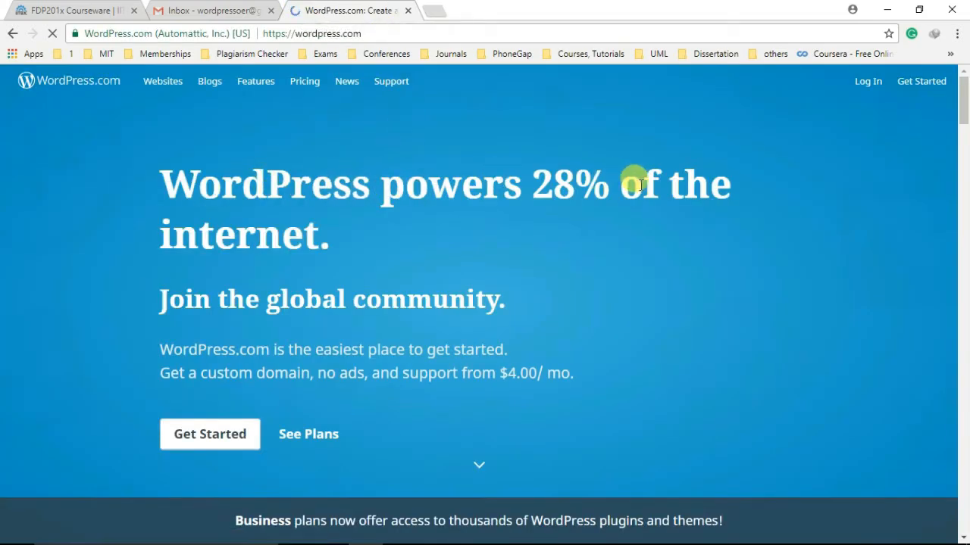
pyautogui.moveTo(545, 212)
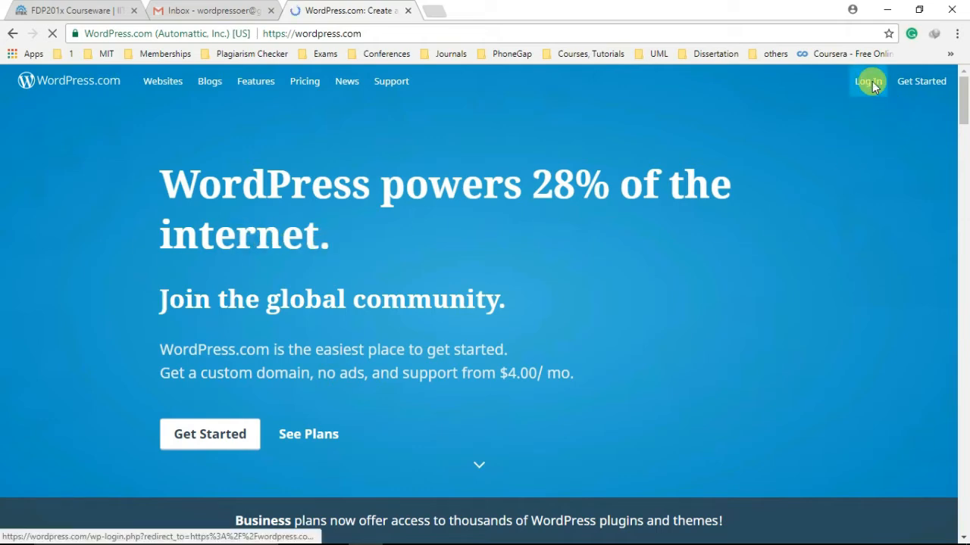
pyautogui.click(868, 82)
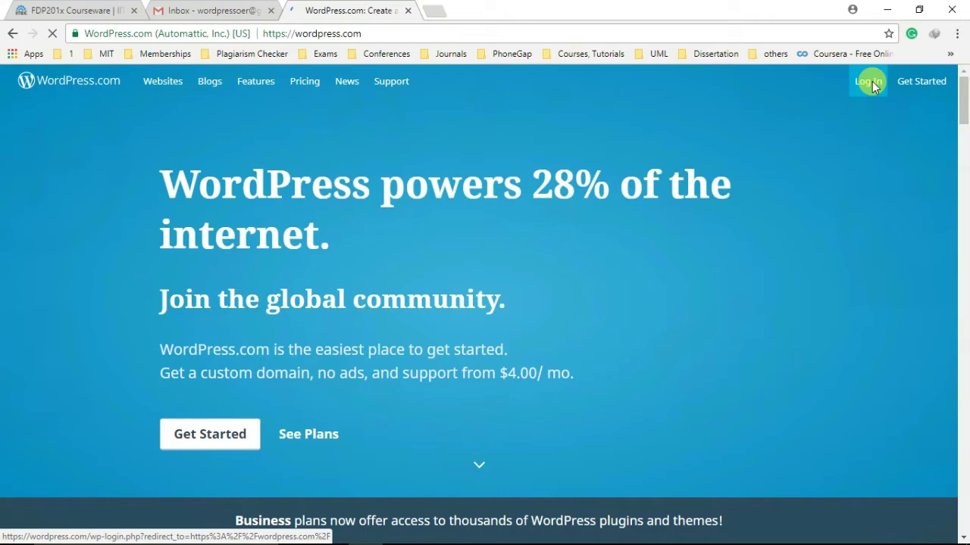
pyautogui.click(866, 82)
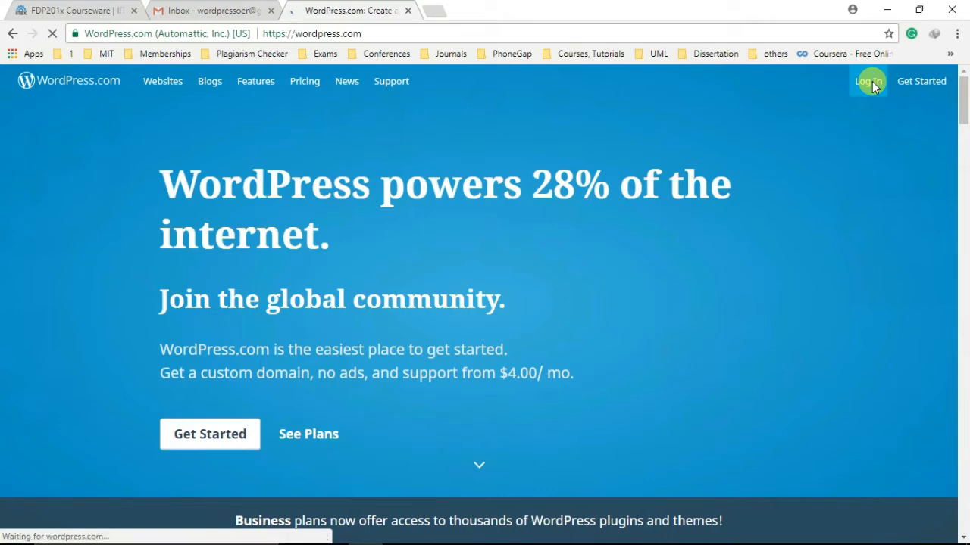
# From the login page, choose Sign Up to begin the new-site creation flow
pyautogui.click(866, 82)
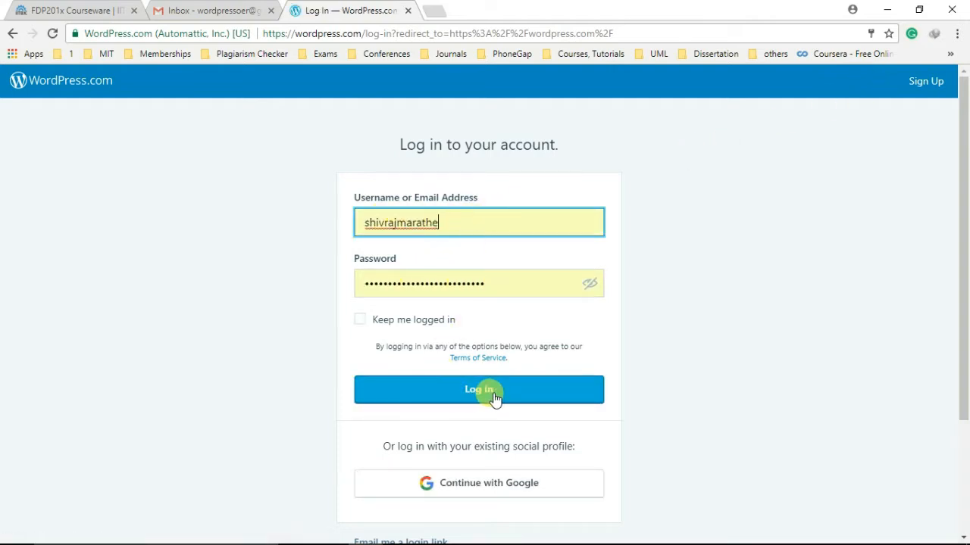
pyautogui.moveTo(771, 270)
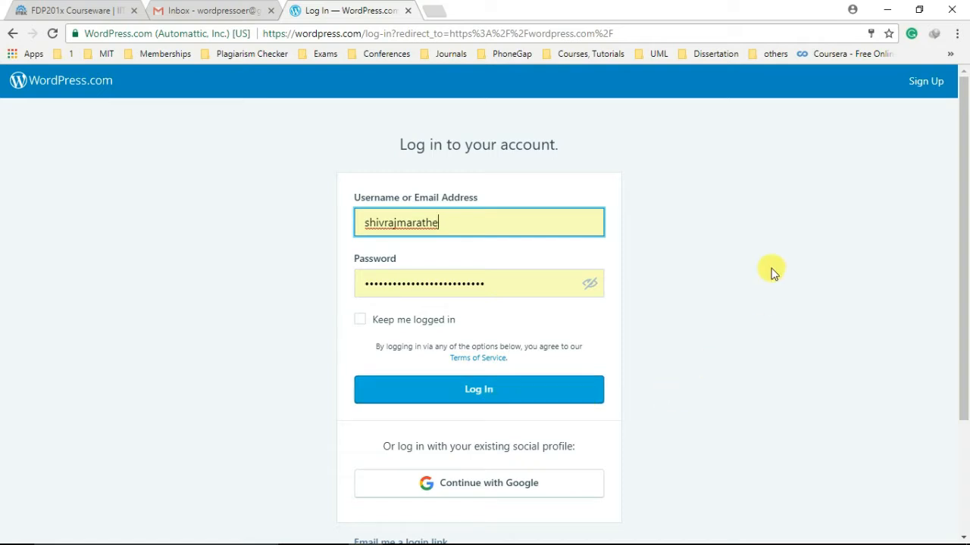
pyautogui.moveTo(924, 82)
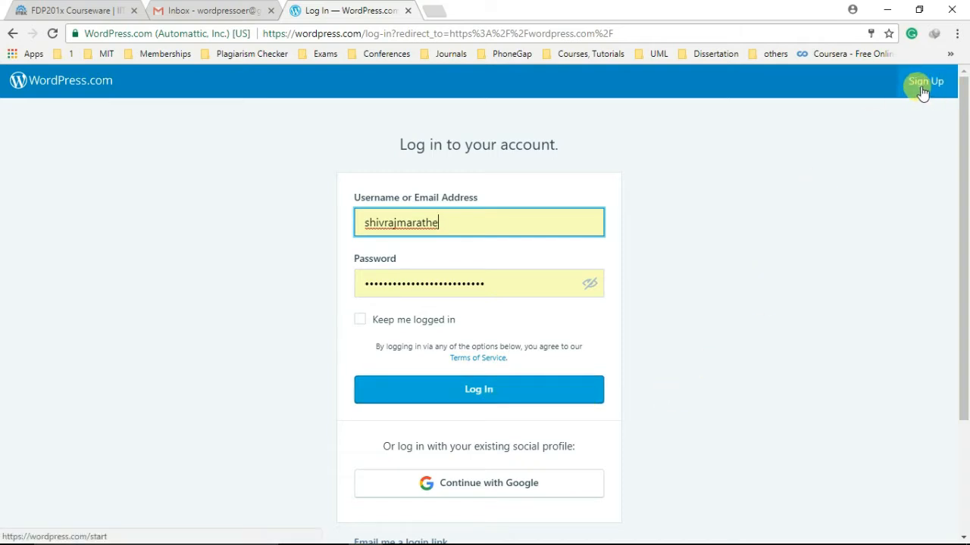
pyautogui.click(479, 388)
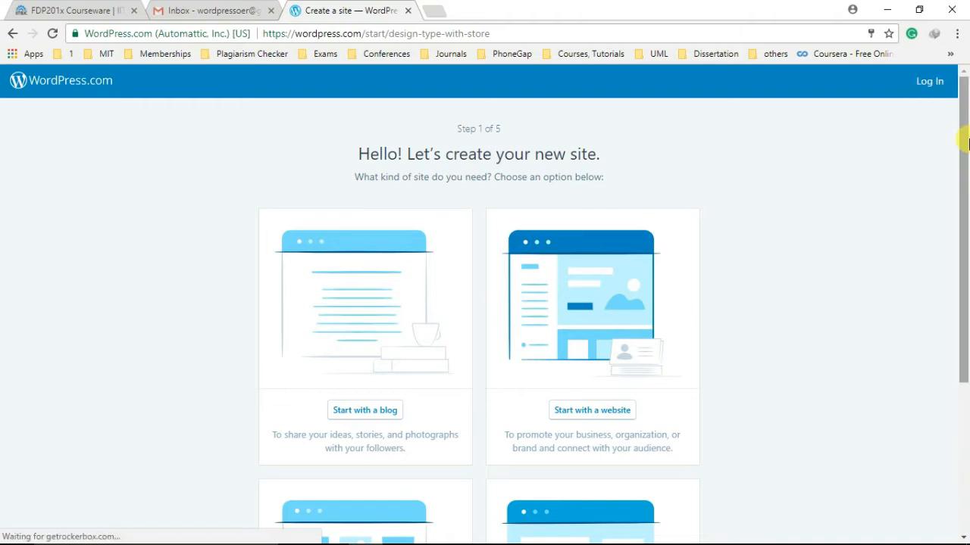
pyautogui.scroll(-3)
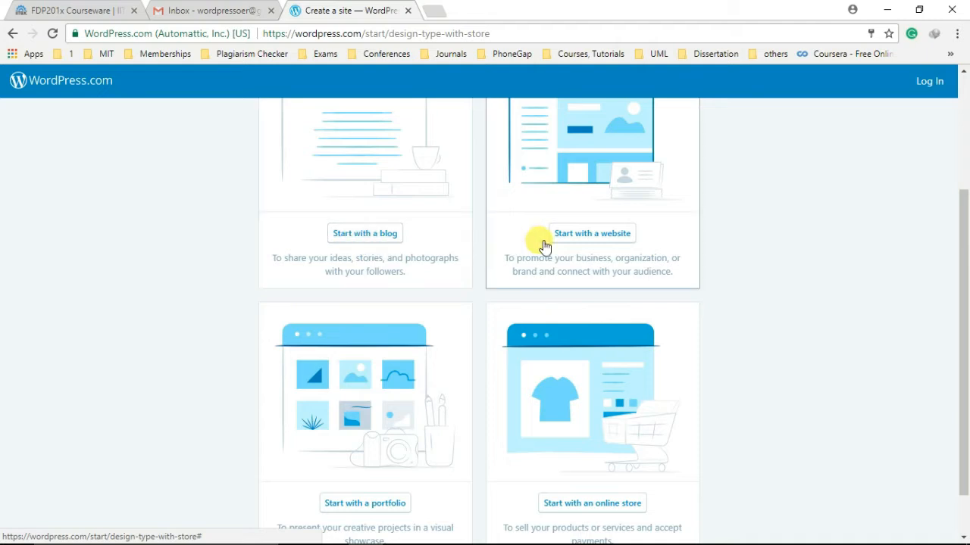
pyautogui.moveTo(366, 503)
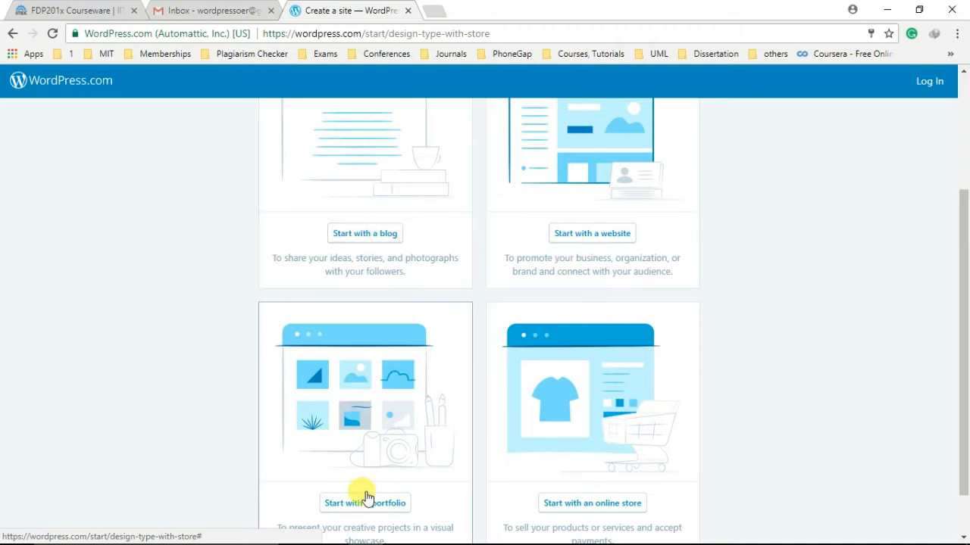
pyautogui.moveTo(590, 503)
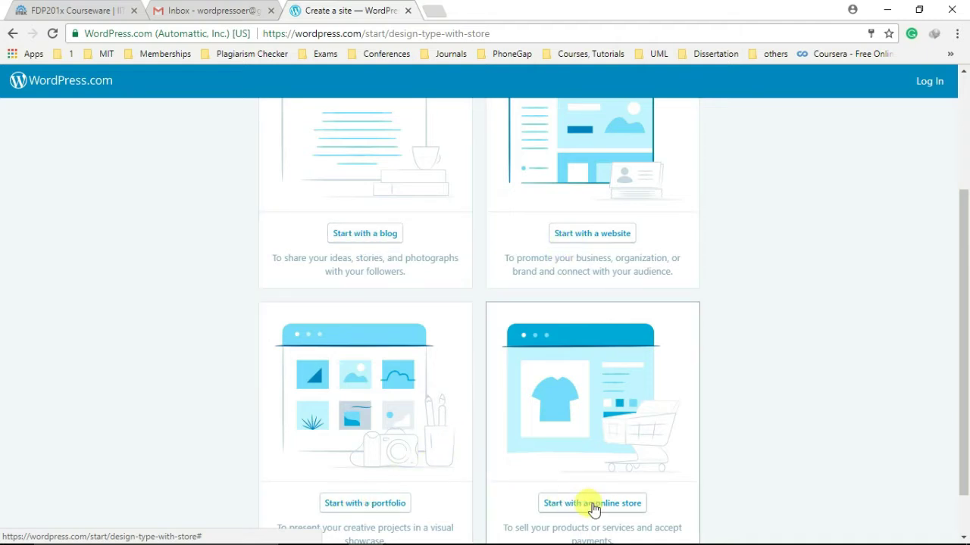
pyautogui.scroll(3)
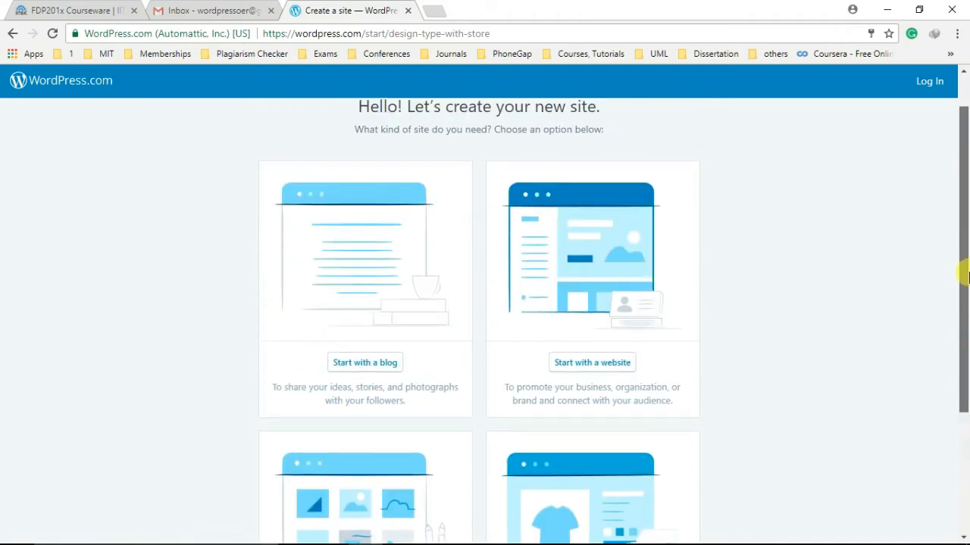
pyautogui.scroll(-3)
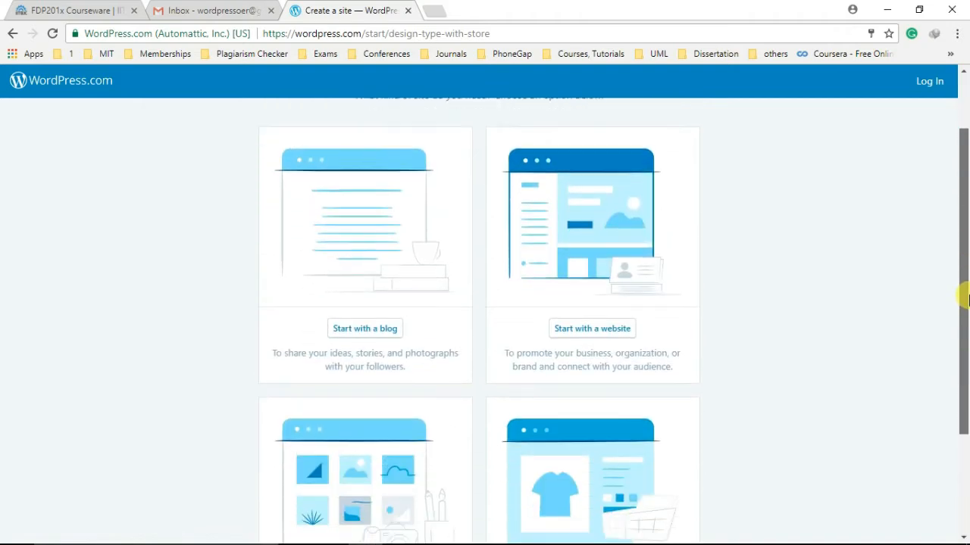
pyautogui.scroll(3)
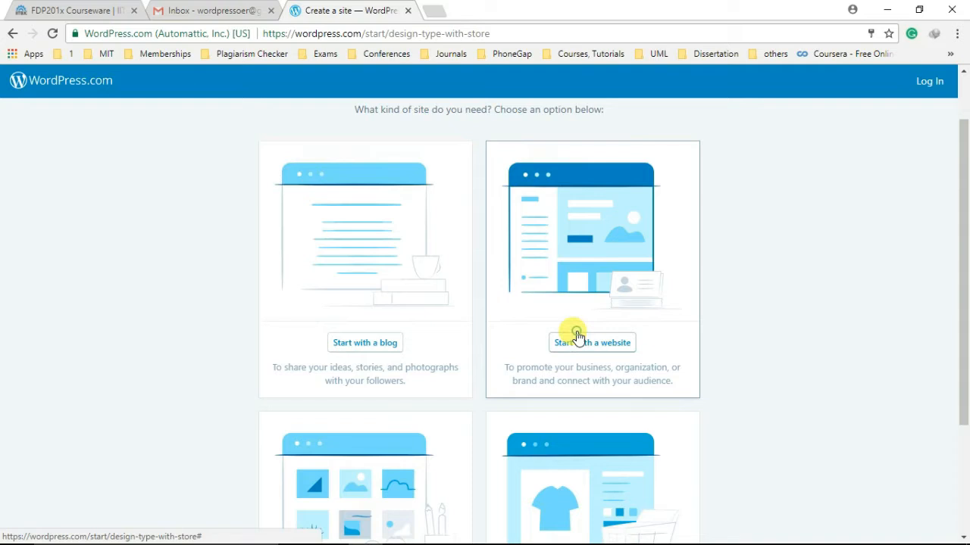
# Choose 'Start with a website' so the theme choices appear
pyautogui.click(591, 342)
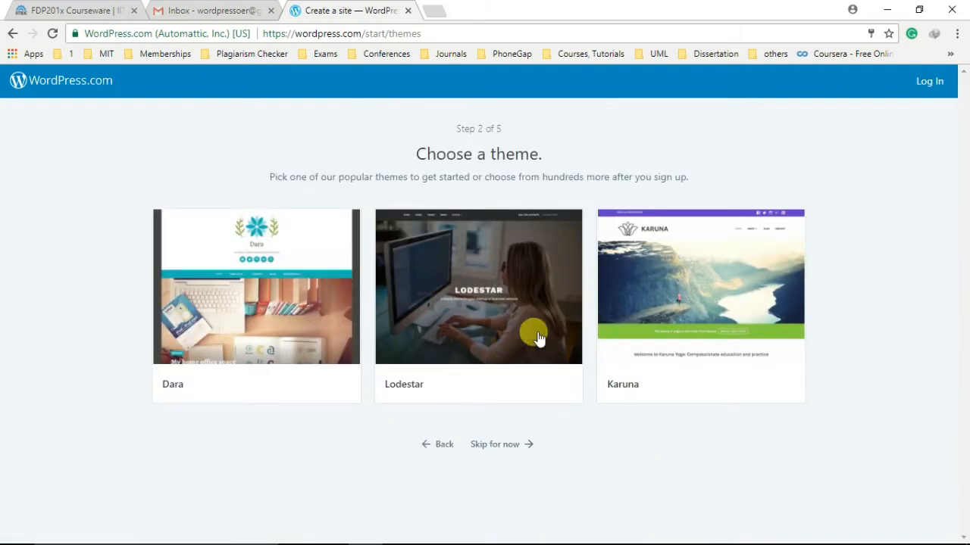
pyautogui.moveTo(583, 310)
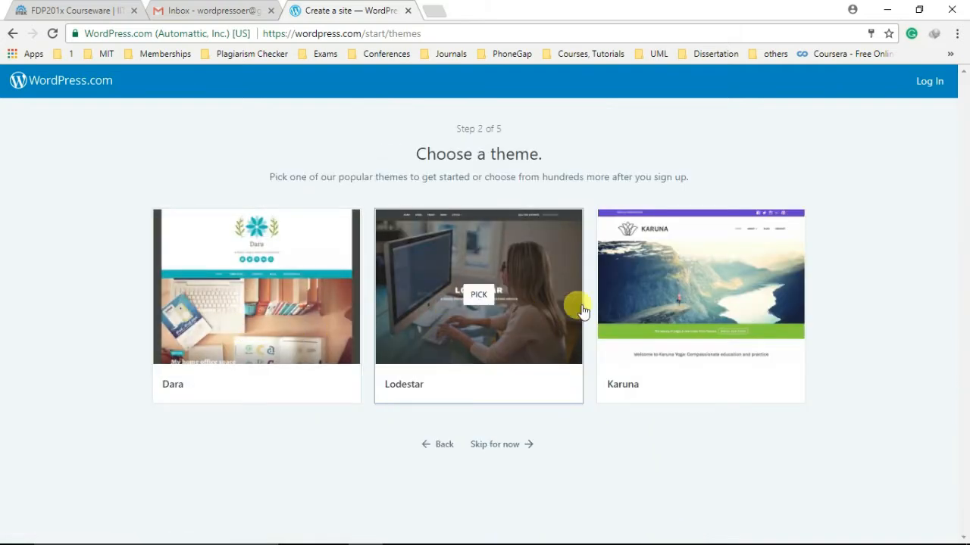
pyautogui.moveTo(330, 306)
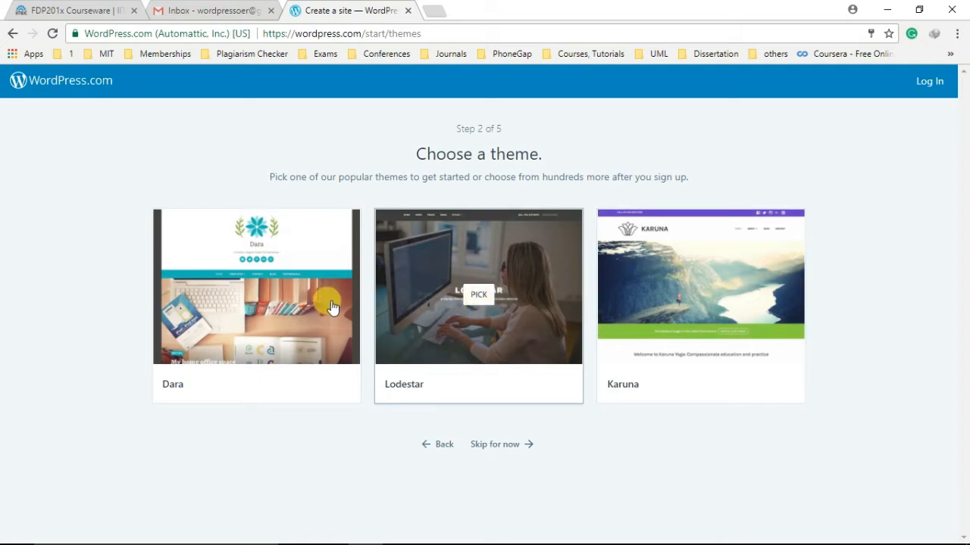
pyautogui.moveTo(218, 370)
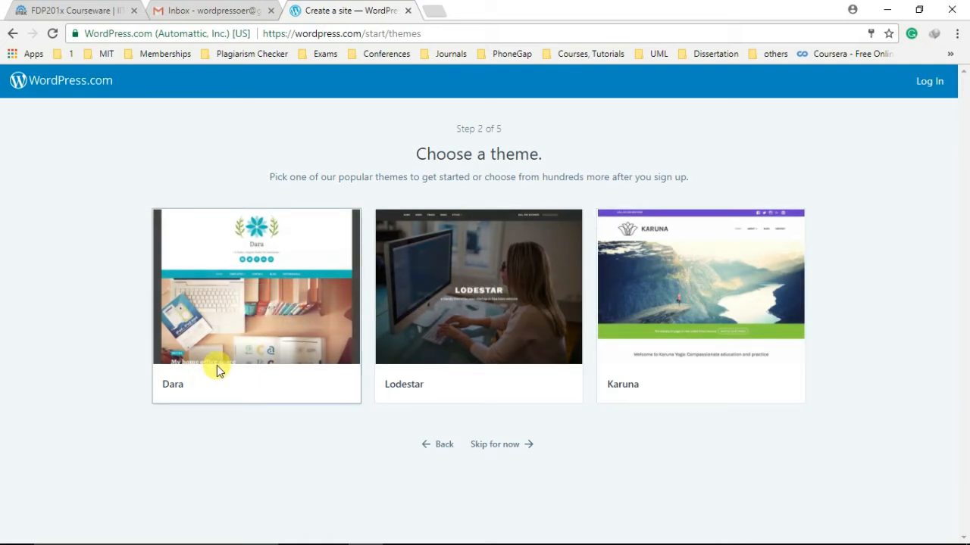
pyautogui.moveTo(248, 315)
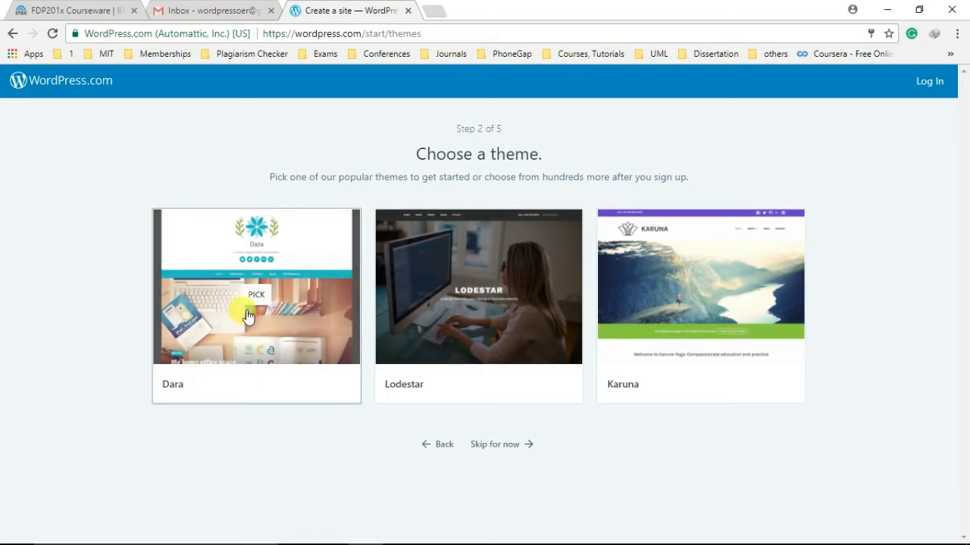
# Pick the Dara theme and search site addresses for 'wordpressoer'
pyautogui.click(256, 294)
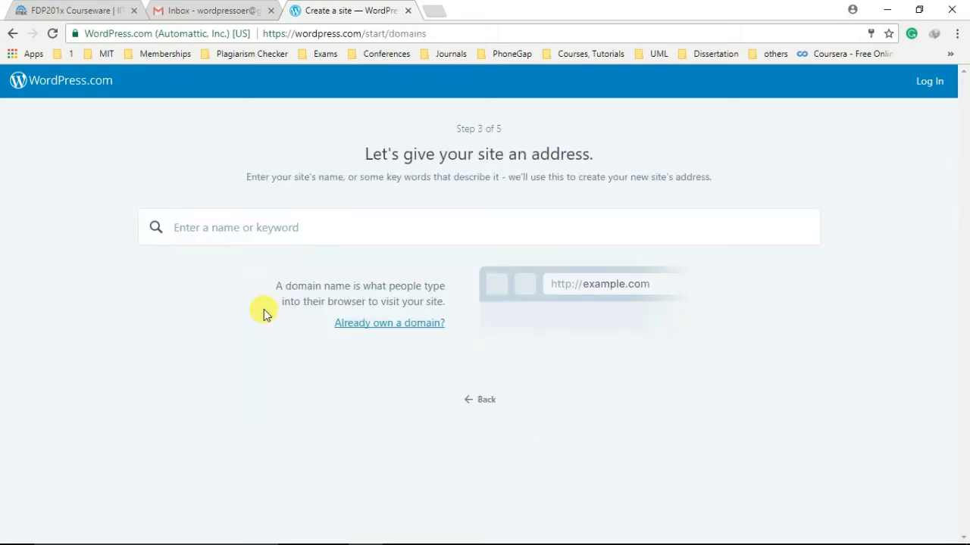
pyautogui.moveTo(385, 228)
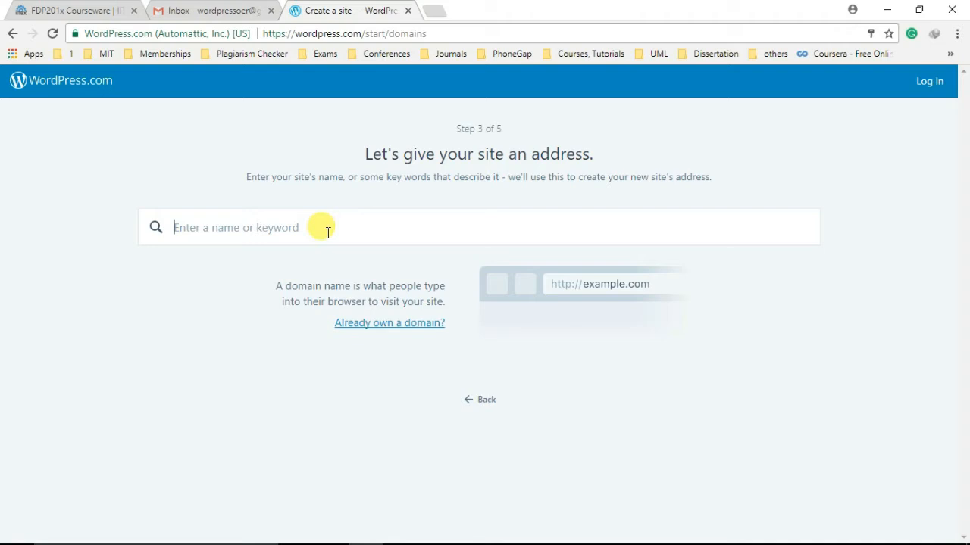
pyautogui.write('wordpre')
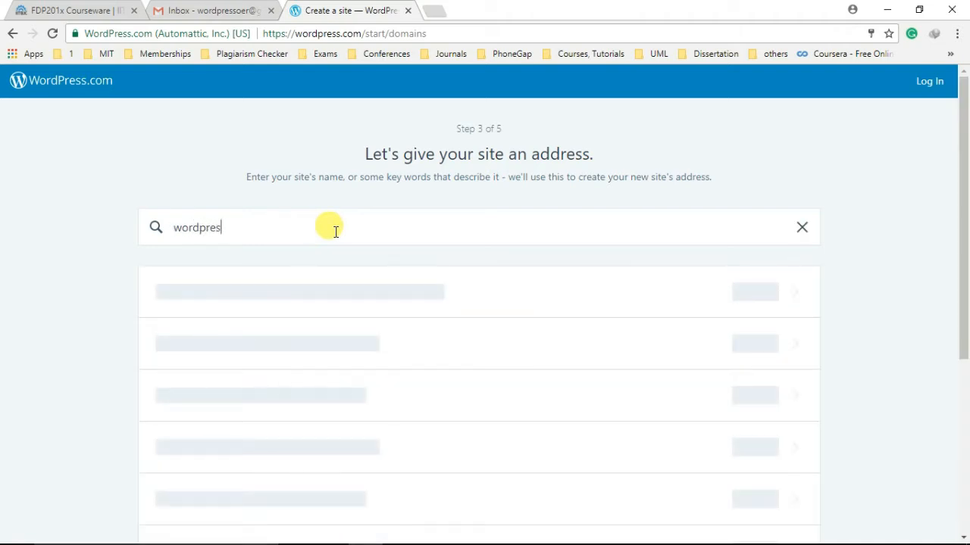
pyautogui.write('soer')
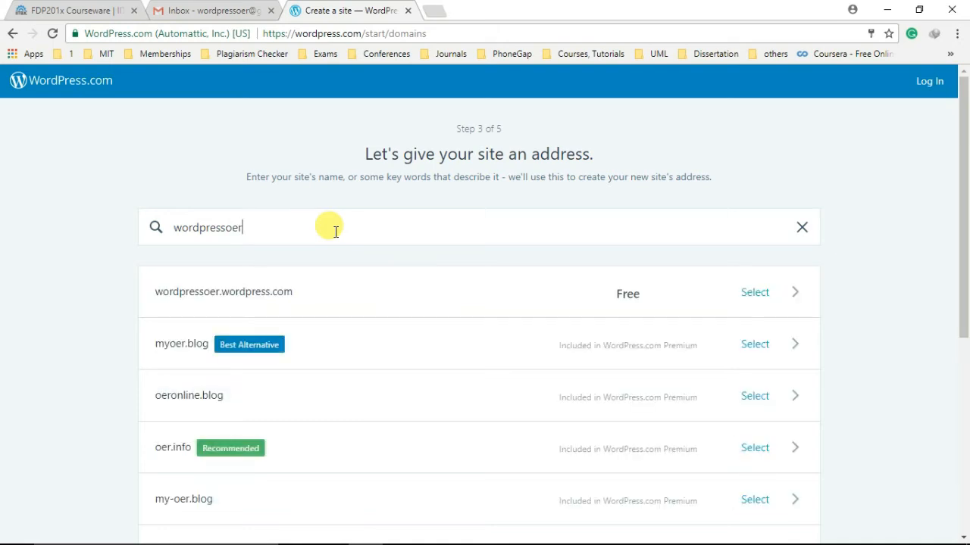
pyautogui.moveTo(288, 300)
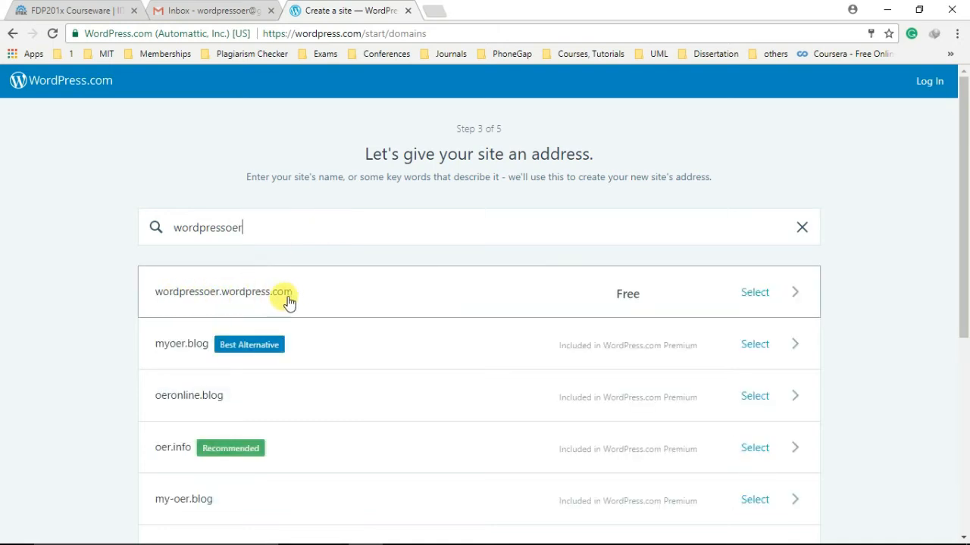
pyautogui.moveTo(561, 295)
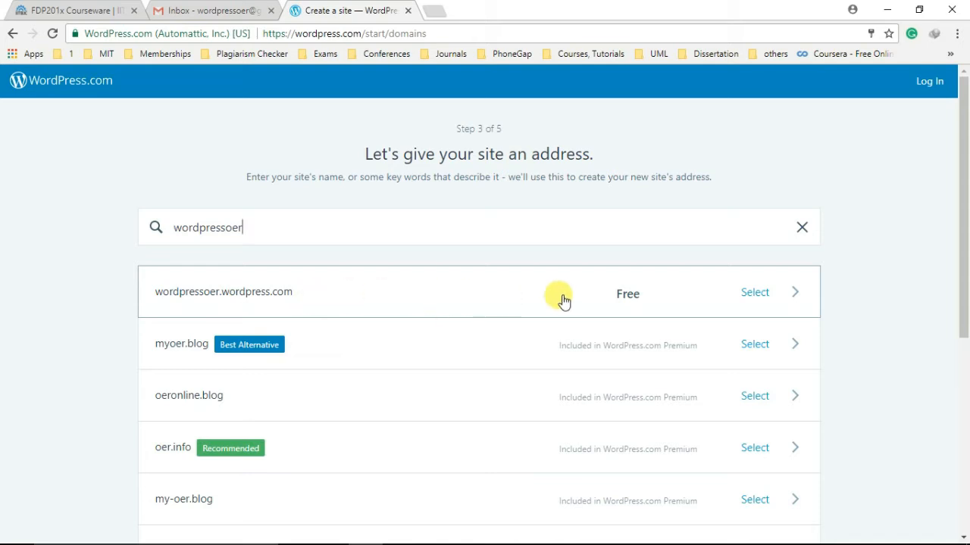
pyautogui.moveTo(657, 306)
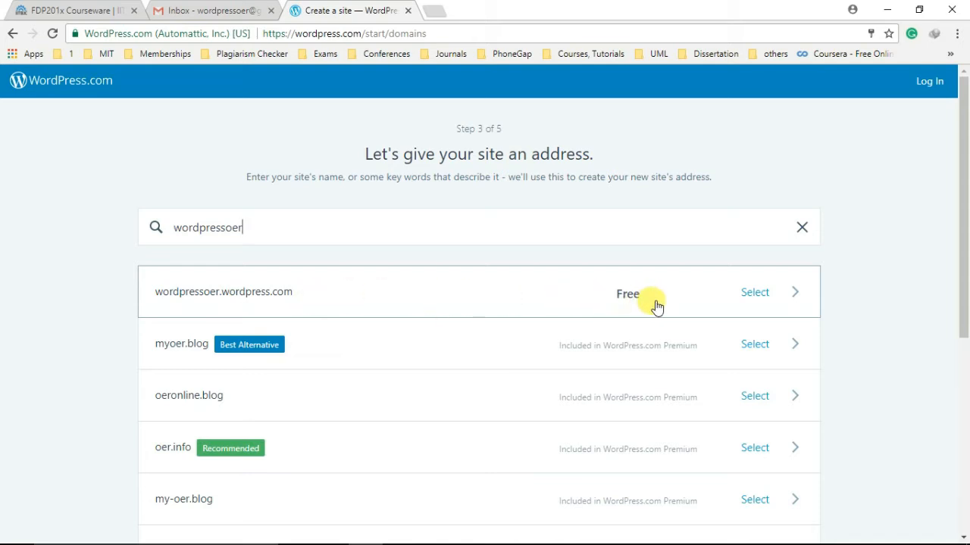
pyautogui.moveTo(802, 296)
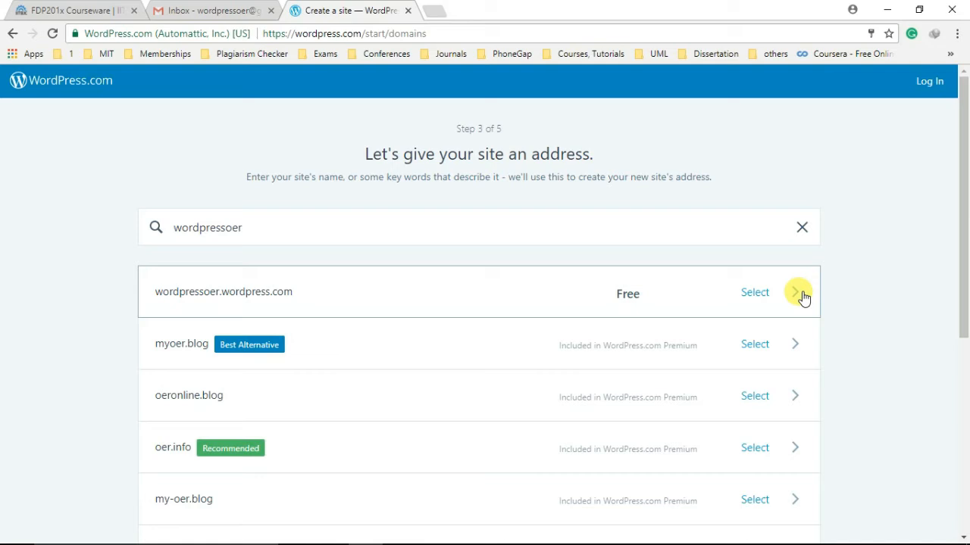
pyautogui.moveTo(300, 427)
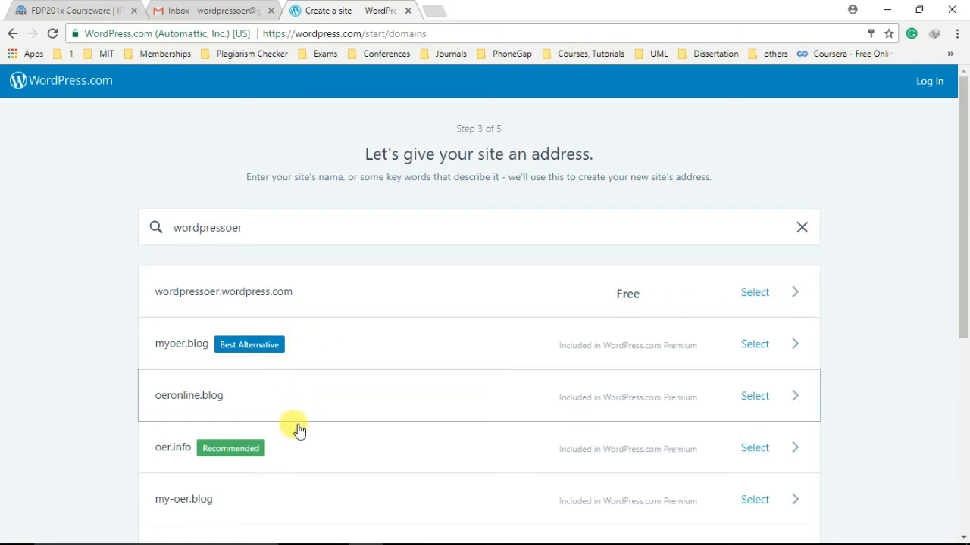
pyautogui.moveTo(318, 458)
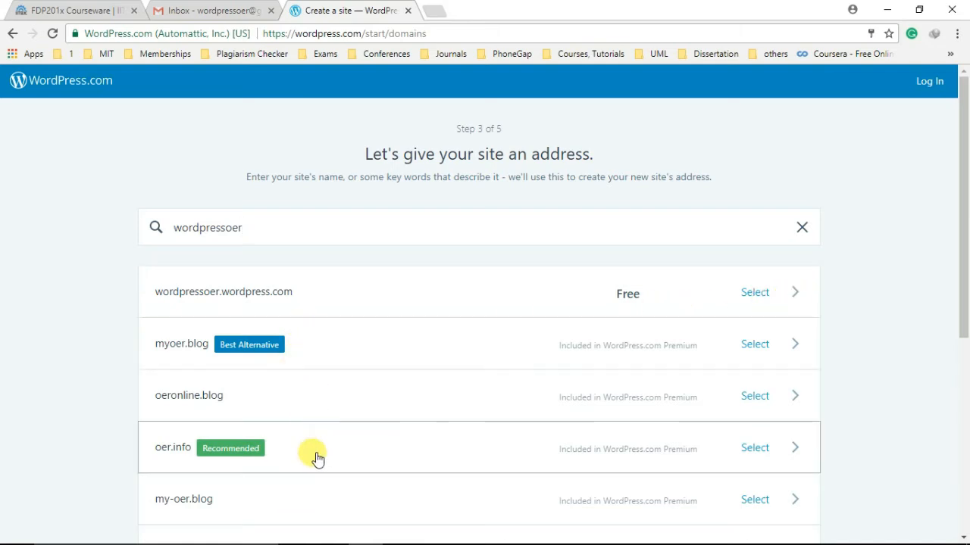
pyautogui.moveTo(661, 328)
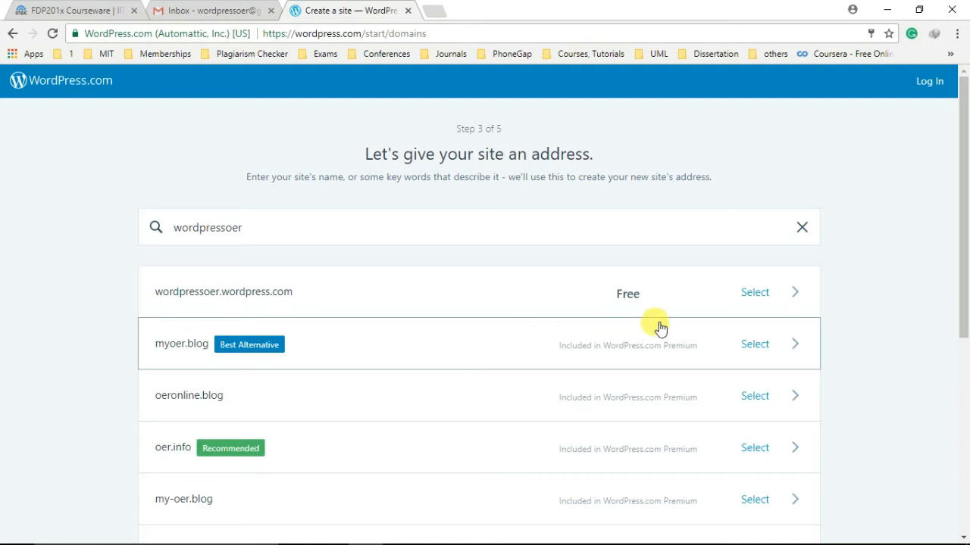
# Select the free wordpressoer.wordpress.com address and reach the plan step
pyautogui.click(754, 291)
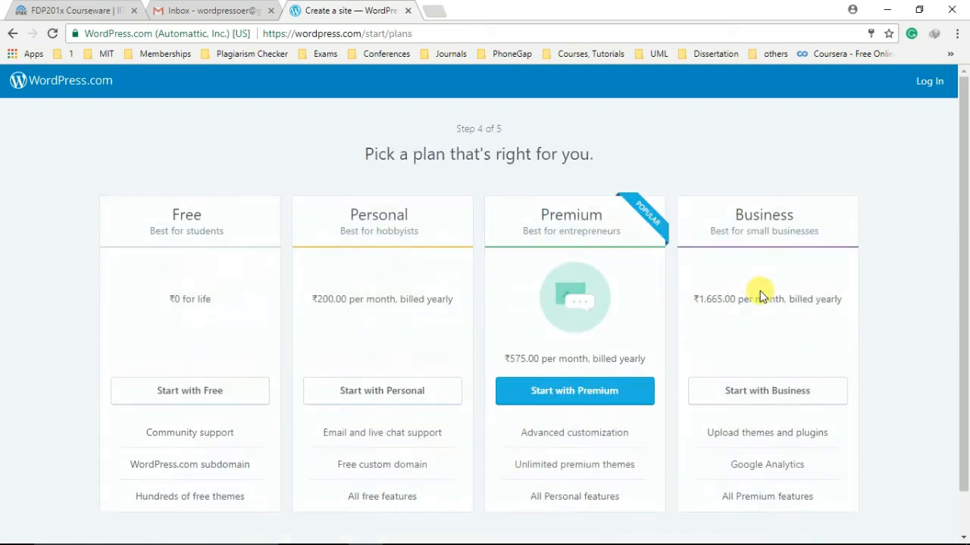
pyautogui.scroll(-3)
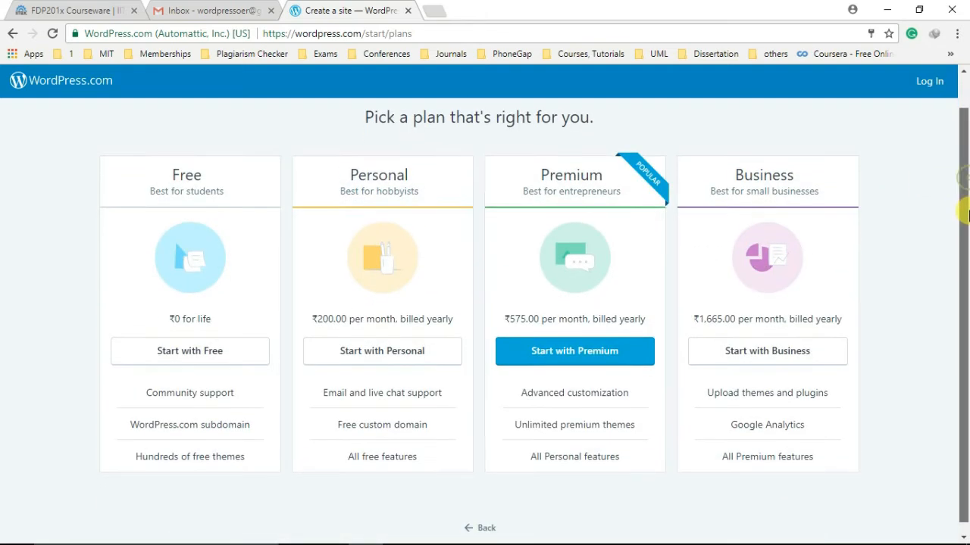
pyautogui.moveTo(303, 355)
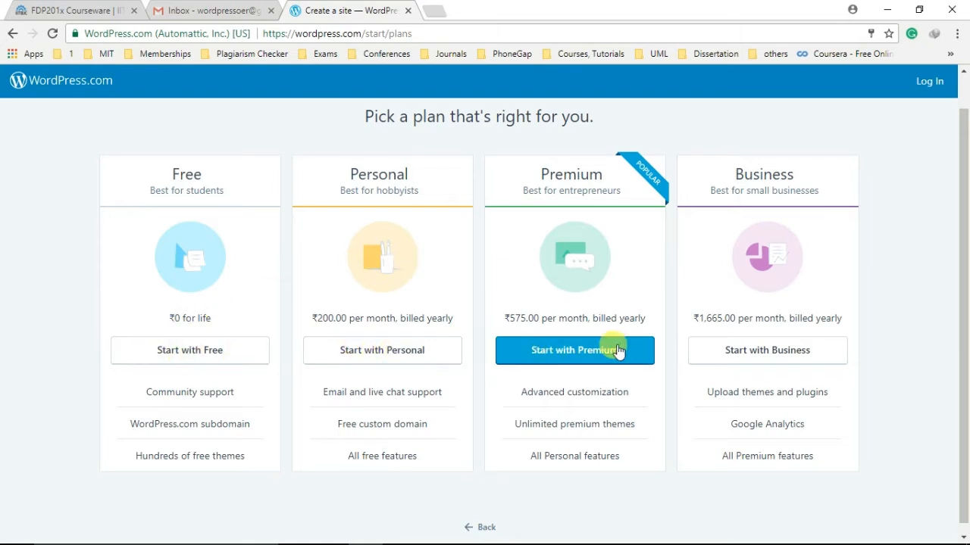
pyautogui.moveTo(230, 360)
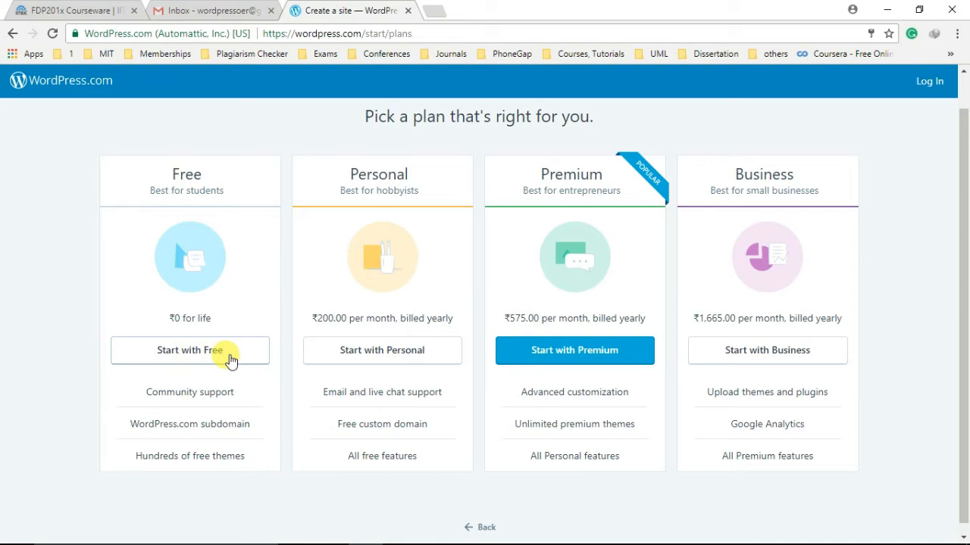
pyautogui.moveTo(150, 385)
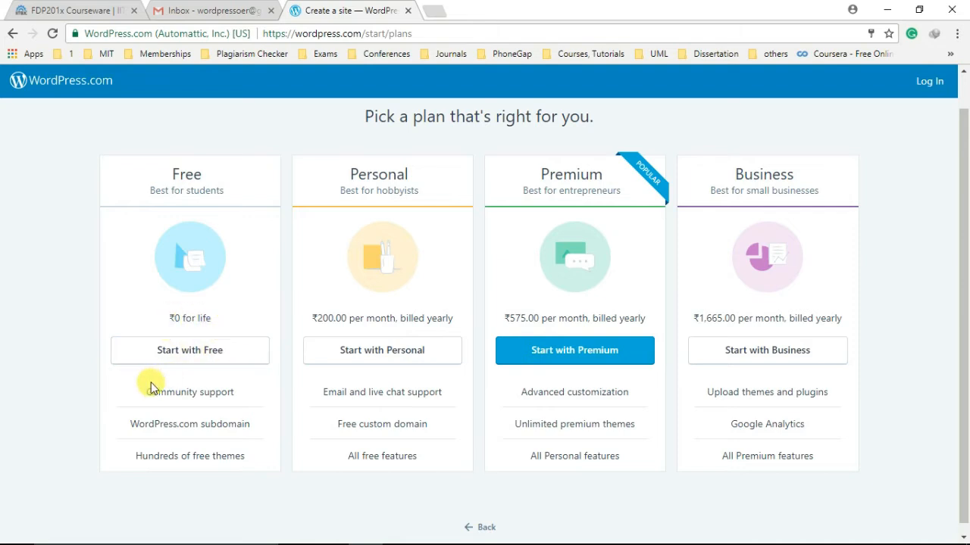
pyautogui.moveTo(239, 443)
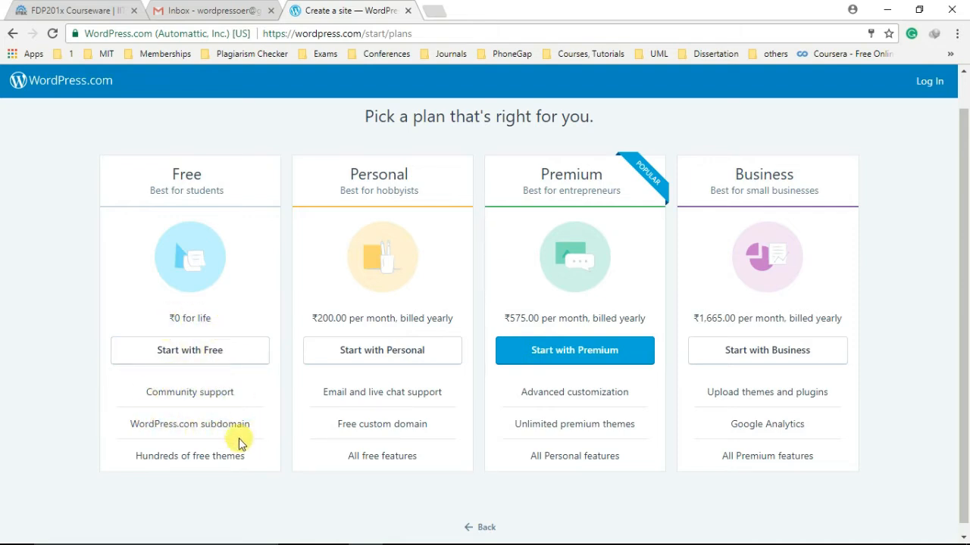
pyautogui.moveTo(225, 452)
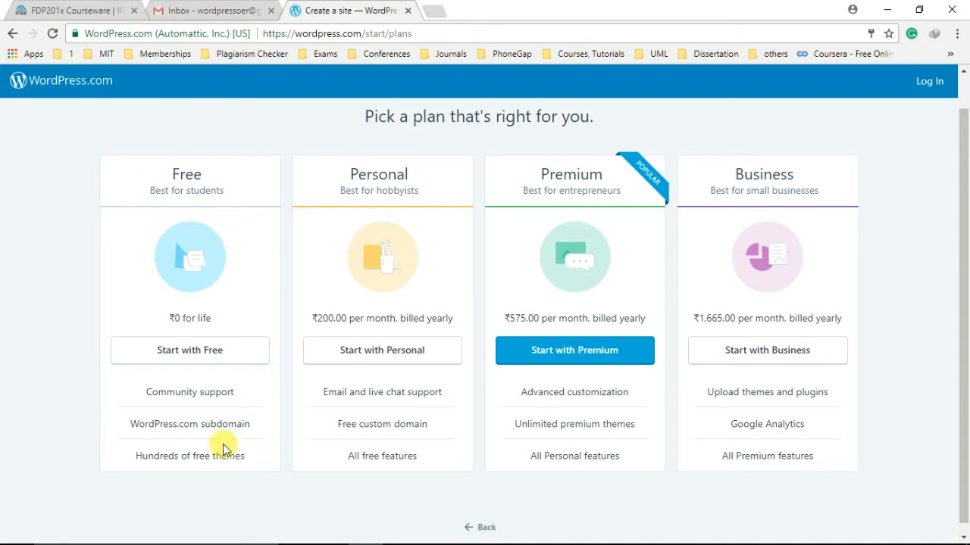
pyautogui.click(190, 350)
pyautogui.write('fdp')
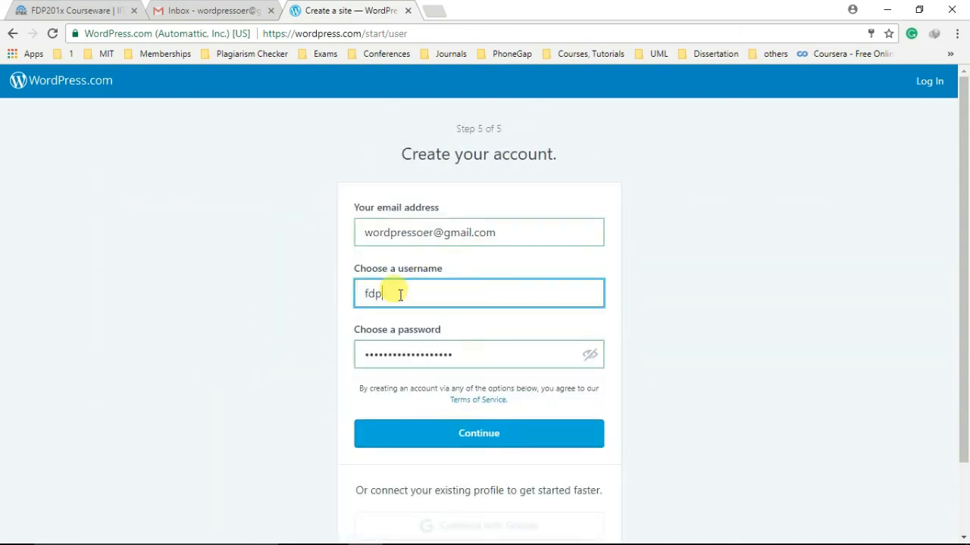
pyautogui.write('201')
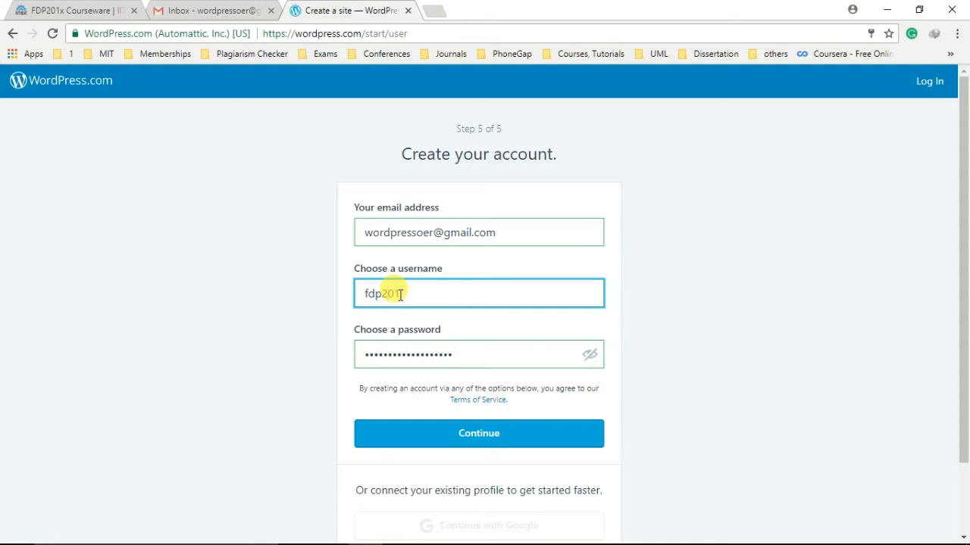
pyautogui.write('wpoer')
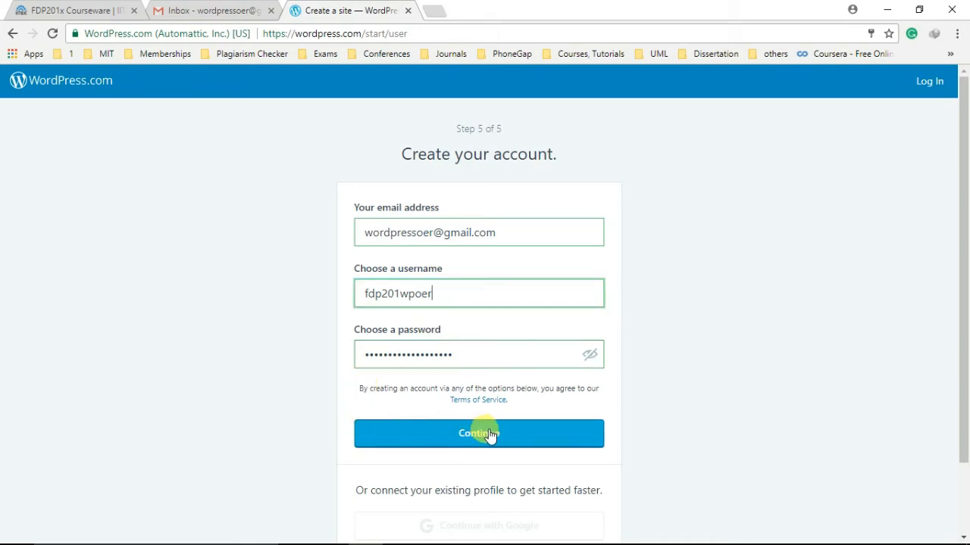
pyautogui.click(479, 433)
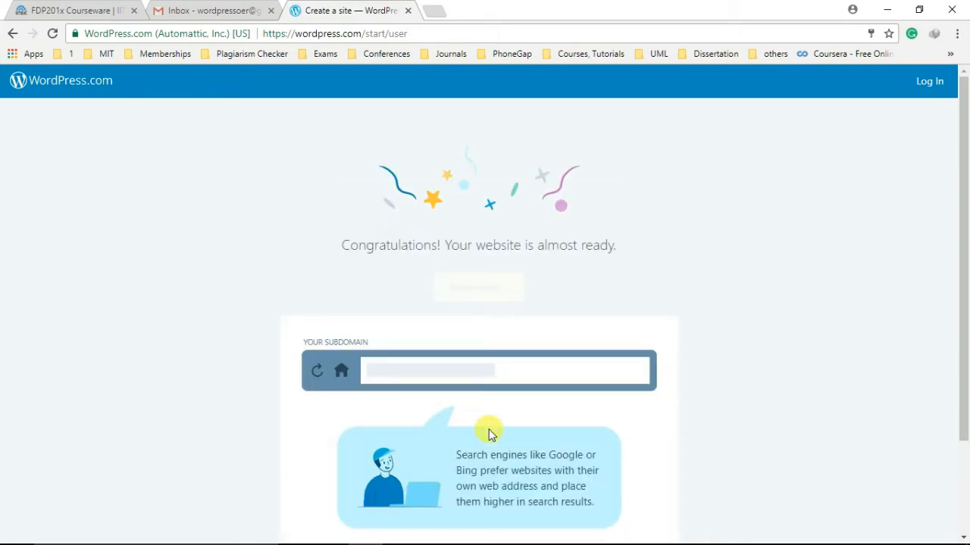
pyautogui.moveTo(375, 261)
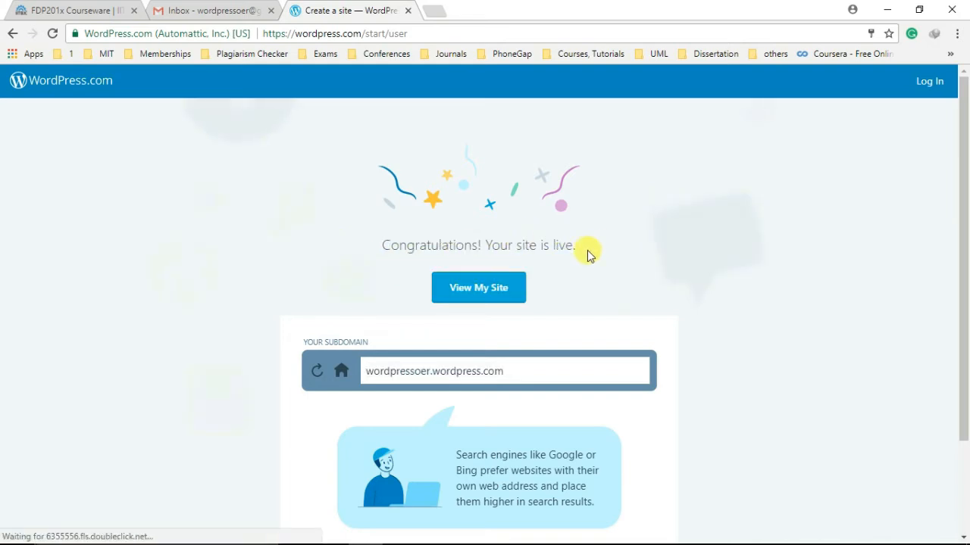
pyautogui.moveTo(421, 326)
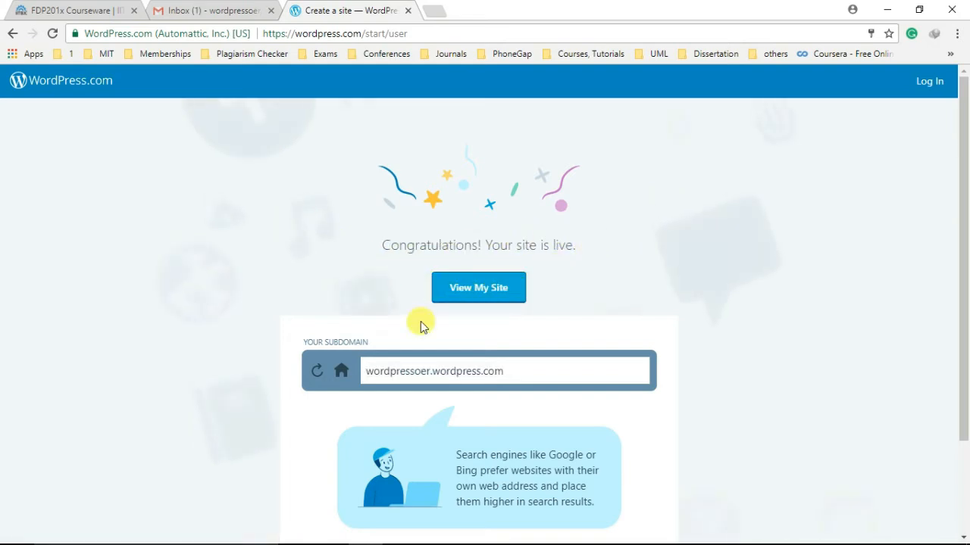
pyautogui.moveTo(530, 376)
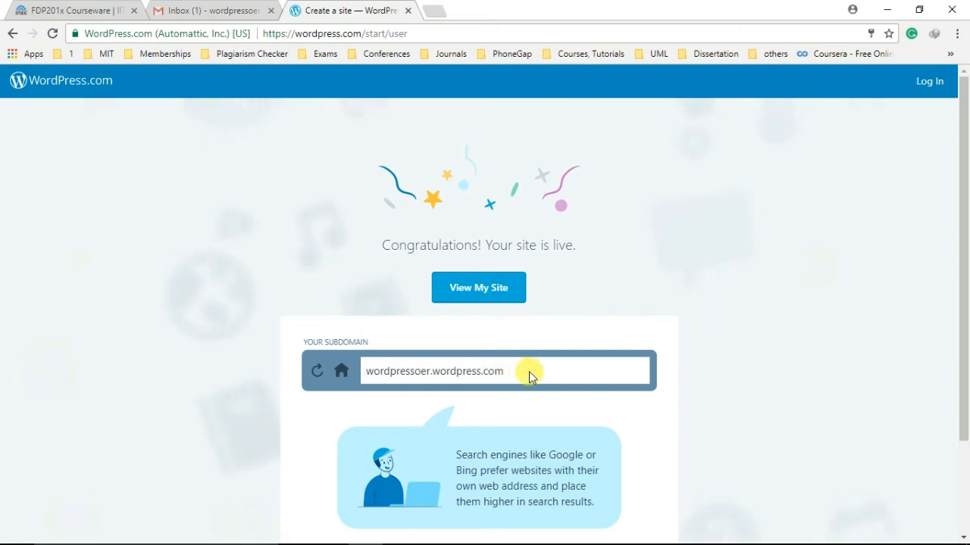
pyautogui.moveTo(479, 288)
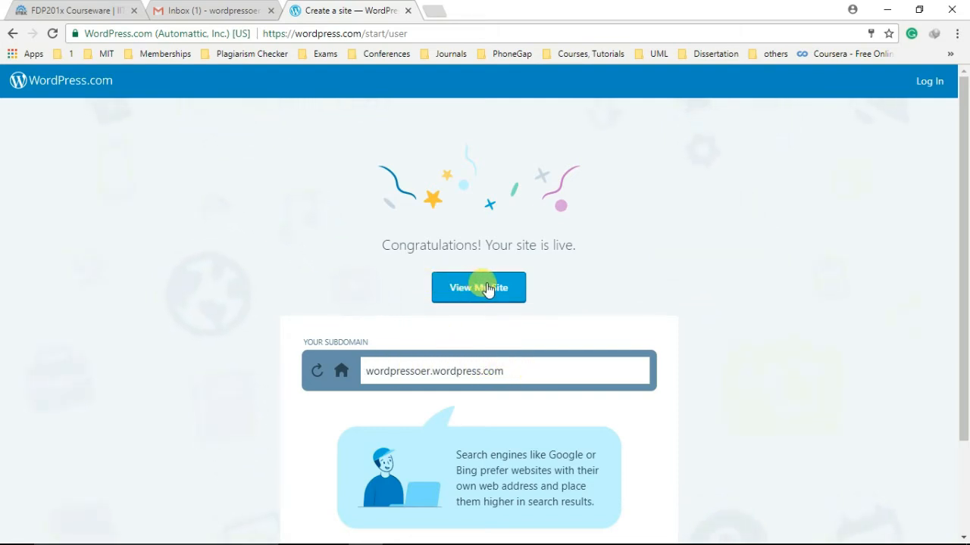
# View the newly live wordpressoer.wordpress.com site
pyautogui.click(479, 288)
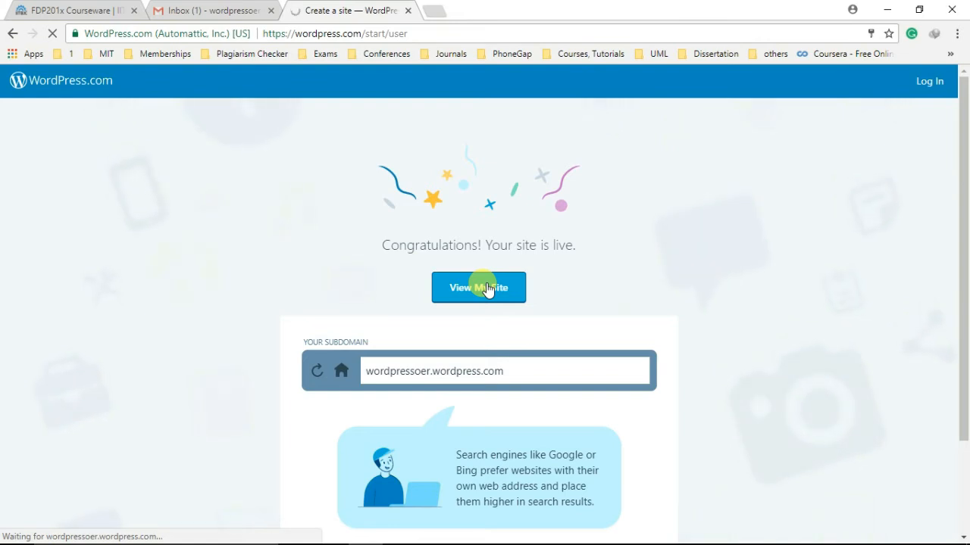
pyautogui.click(479, 288)
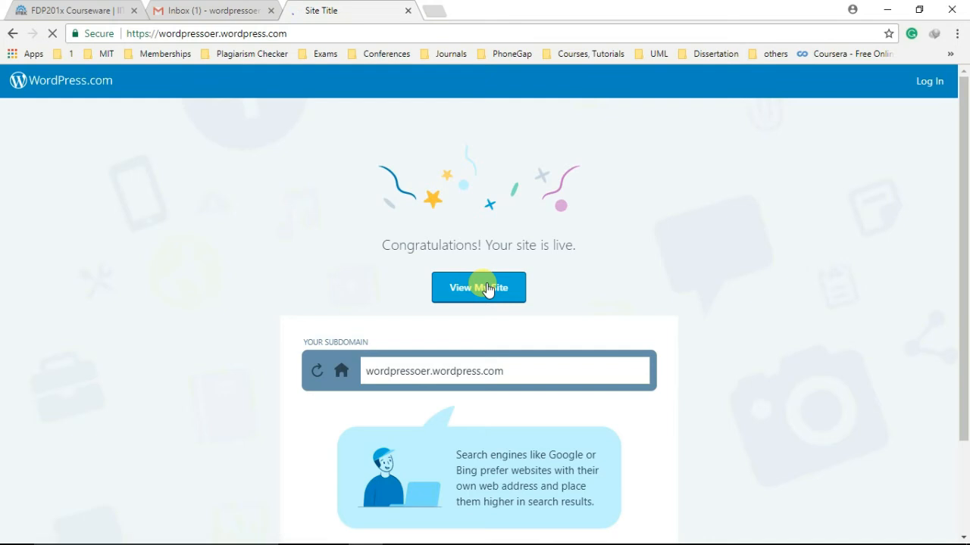
# Look over the Dara default home page with its About, Contact and Page sections
pyautogui.click(479, 288)
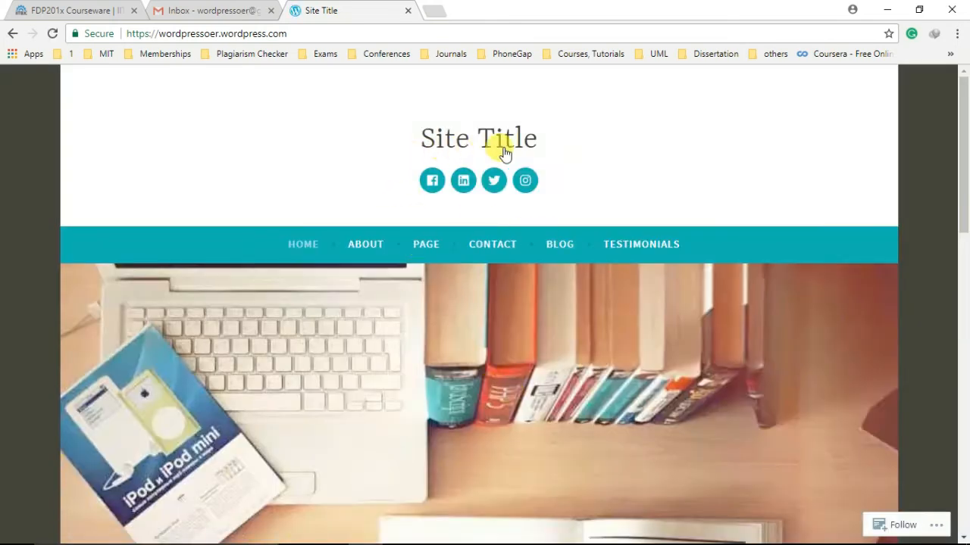
pyautogui.moveTo(437, 215)
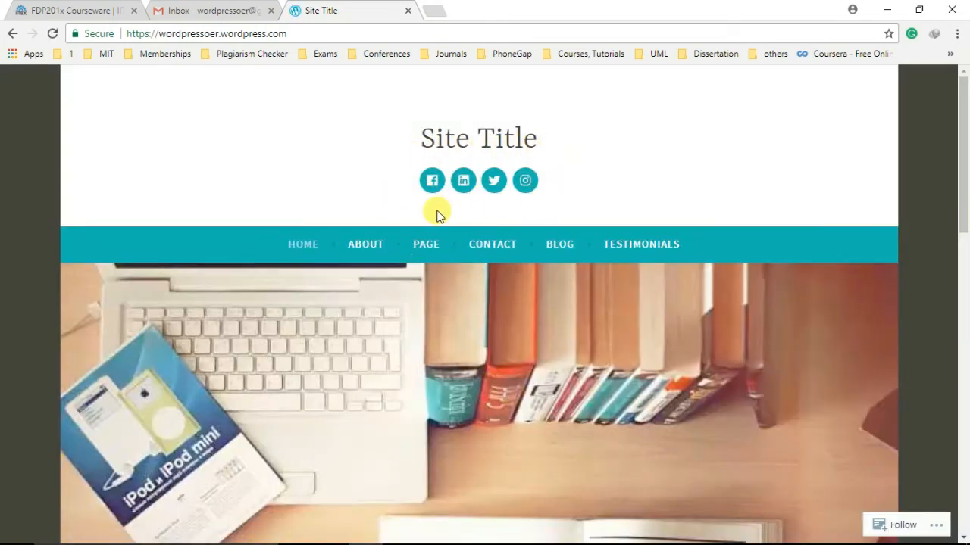
pyautogui.moveTo(656, 244)
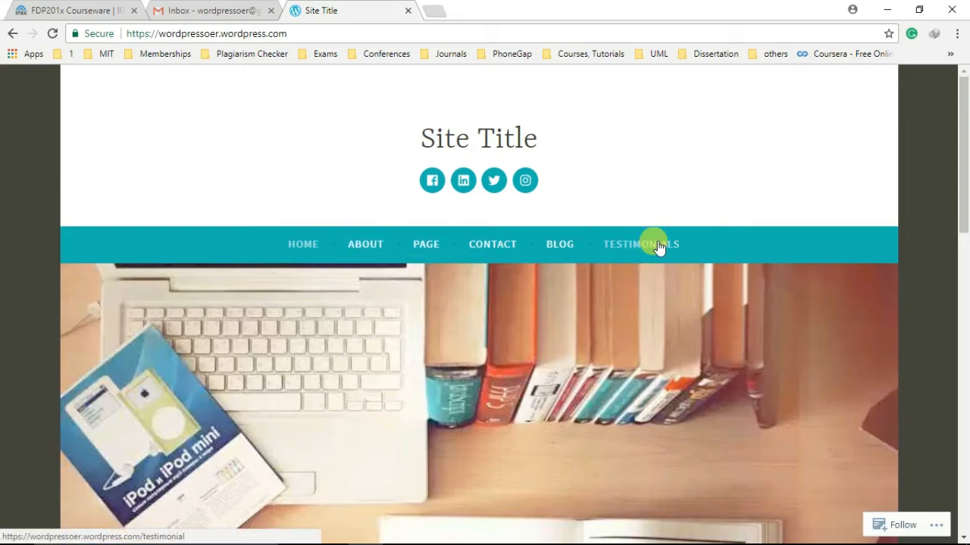
pyautogui.scroll(-3)
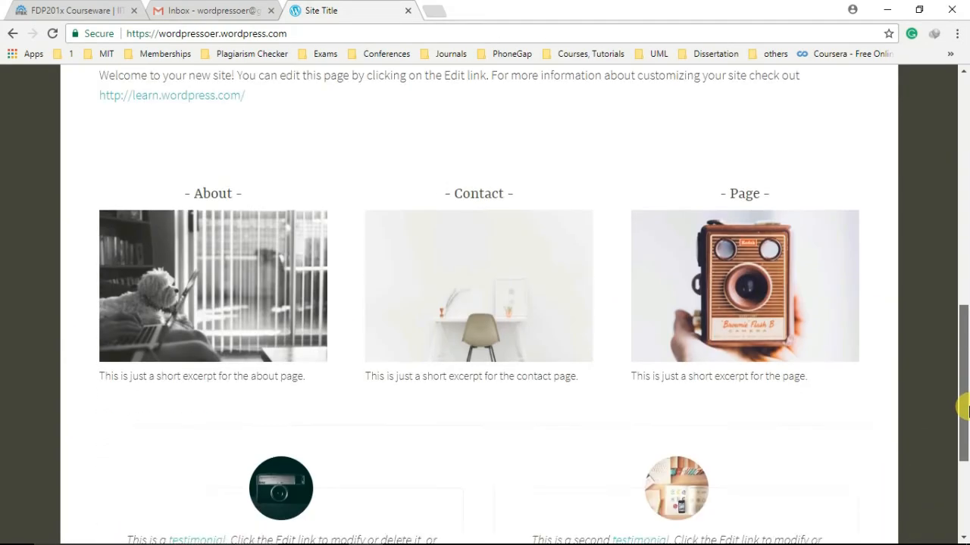
pyautogui.scroll(3)
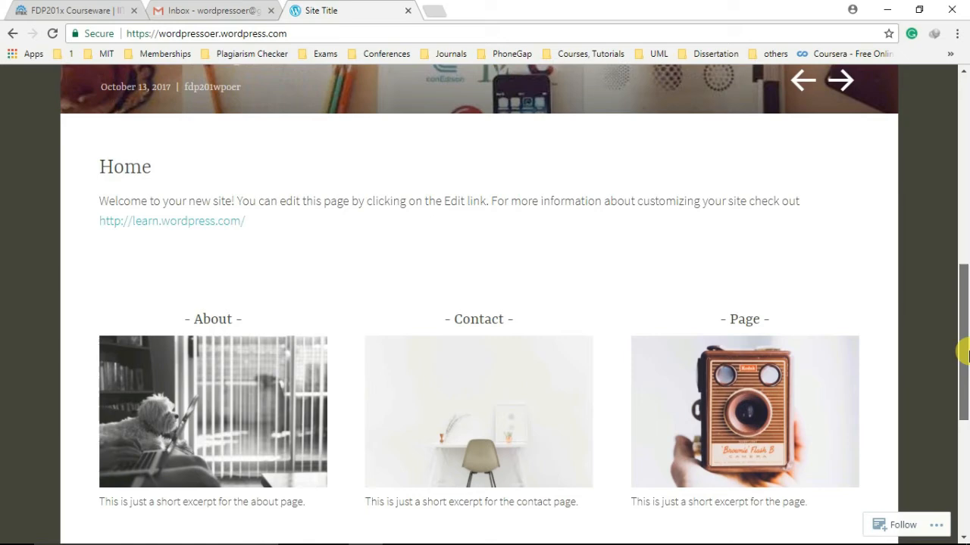
pyautogui.scroll(3)
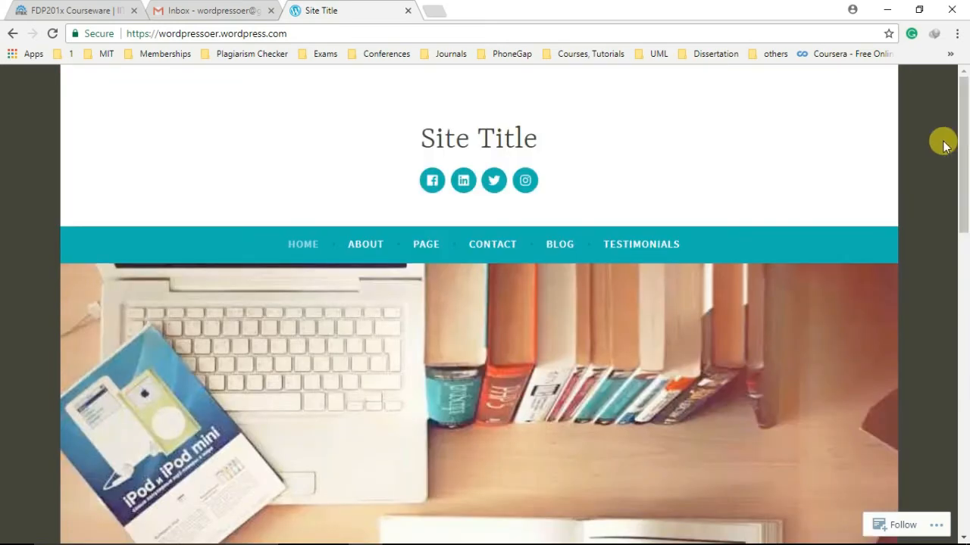
pyautogui.click(212, 11)
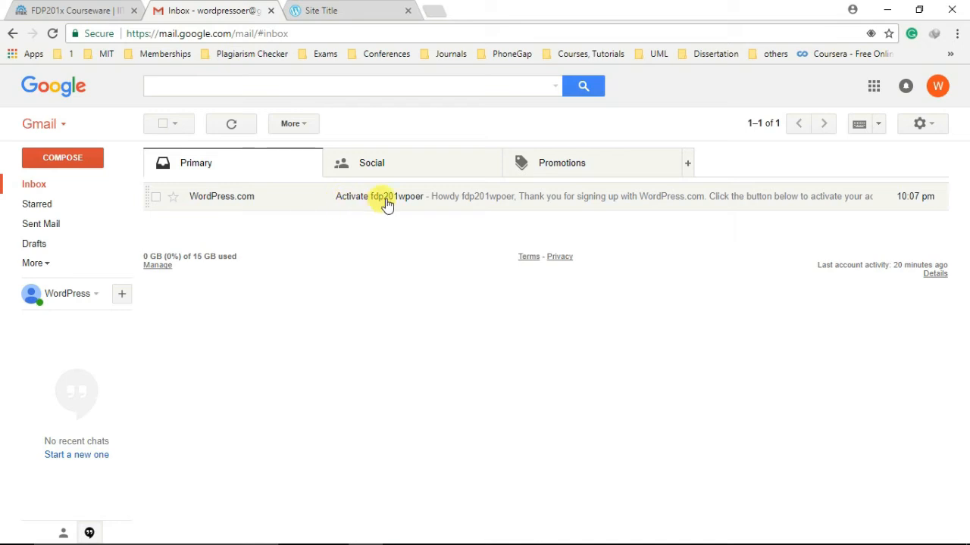
pyautogui.click(386, 197)
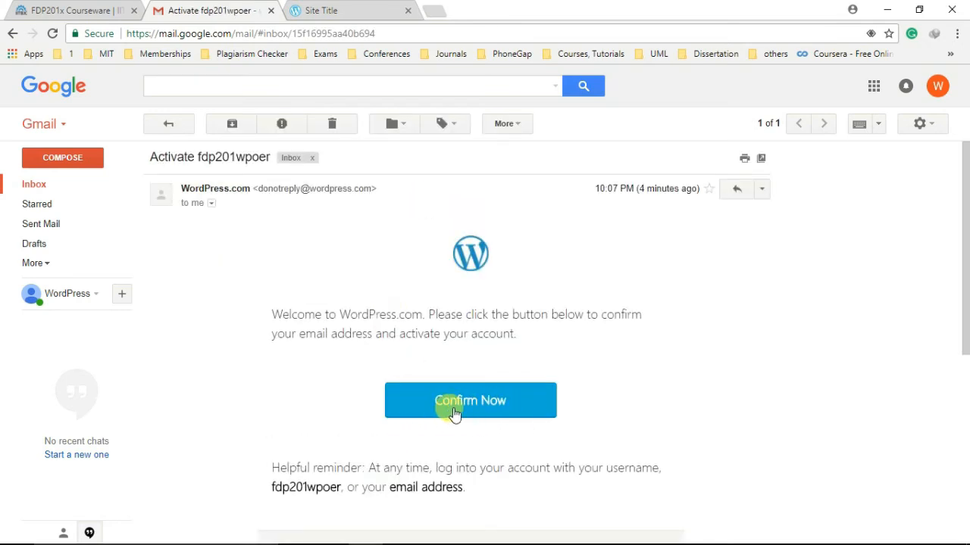
pyautogui.click(470, 400)
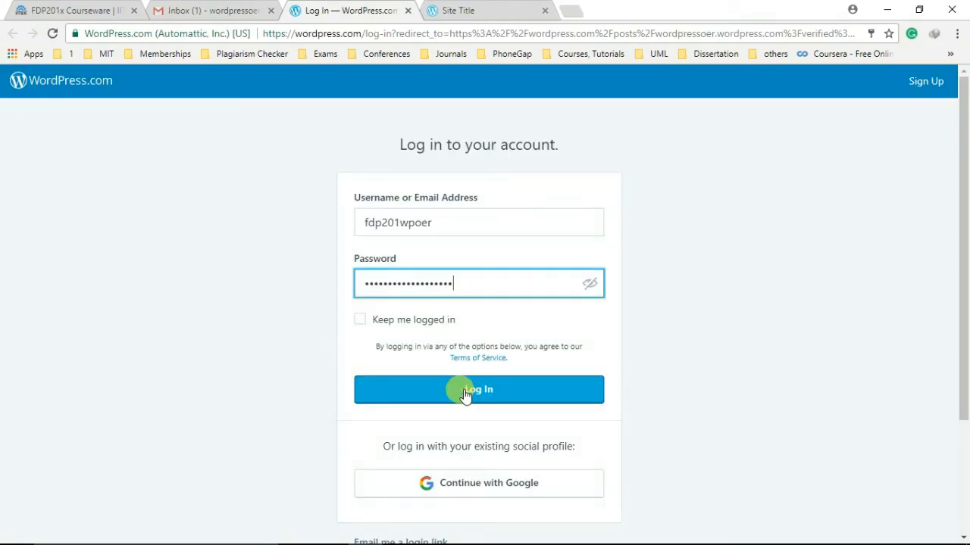
pyautogui.moveTo(491, 397)
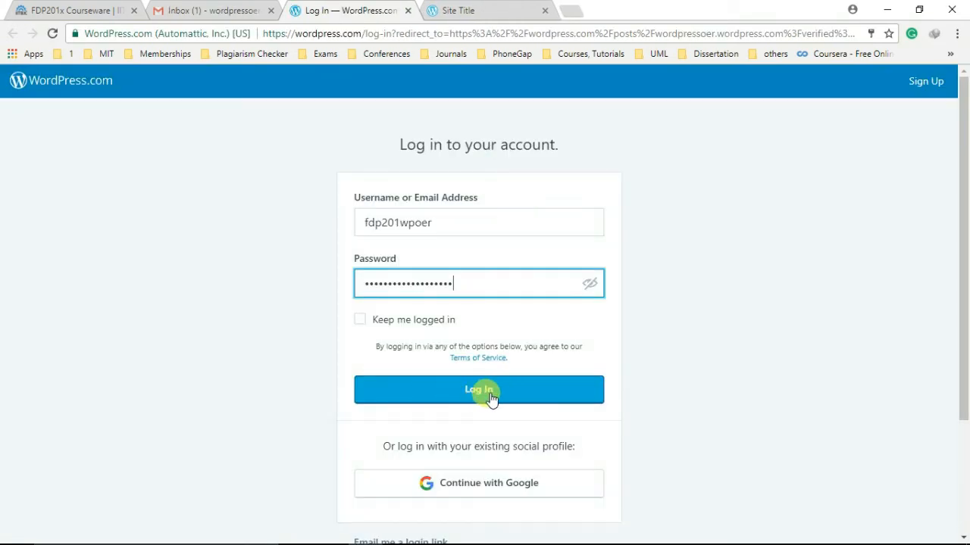
pyautogui.click(479, 390)
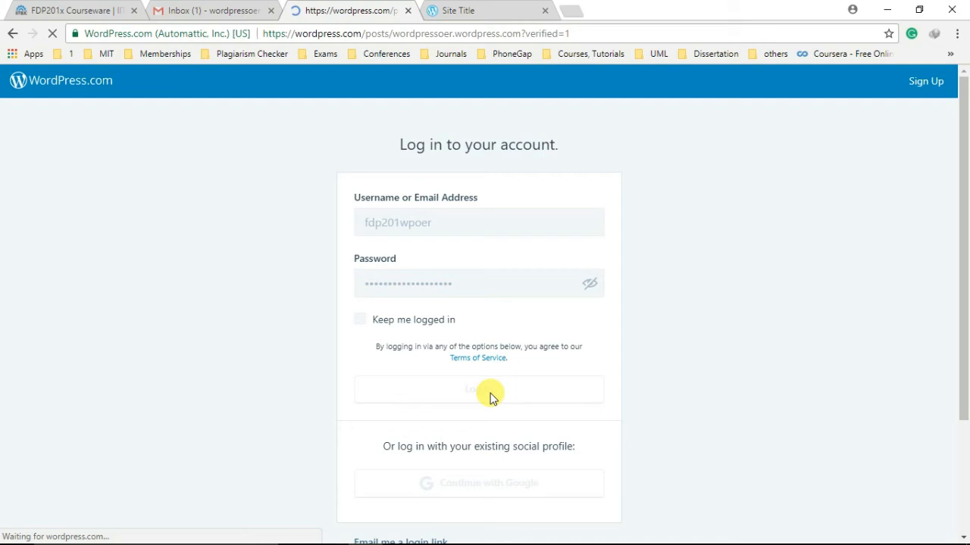
# Review the Blog Posts list with 'First blog post' and save the password in Chrome
pyautogui.click(479, 389)
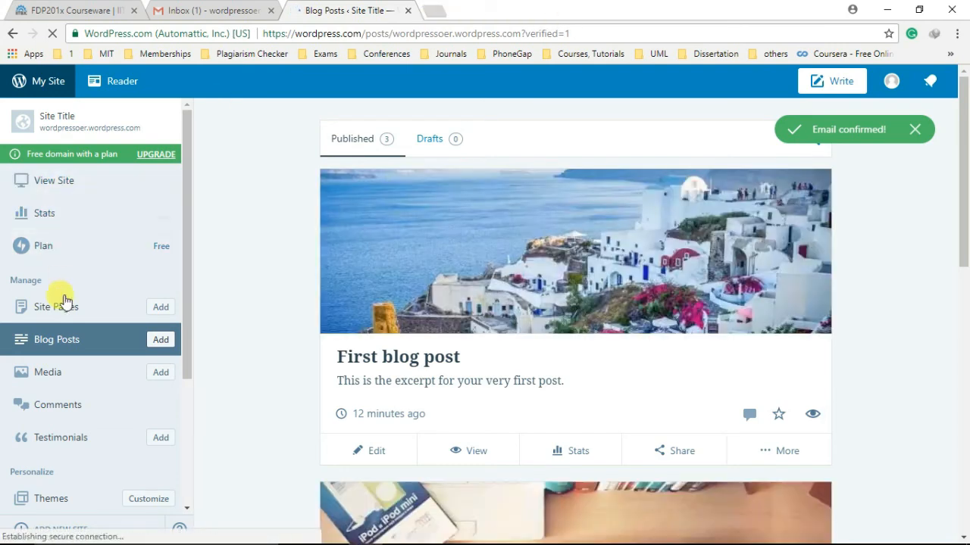
pyautogui.moveTo(58, 404)
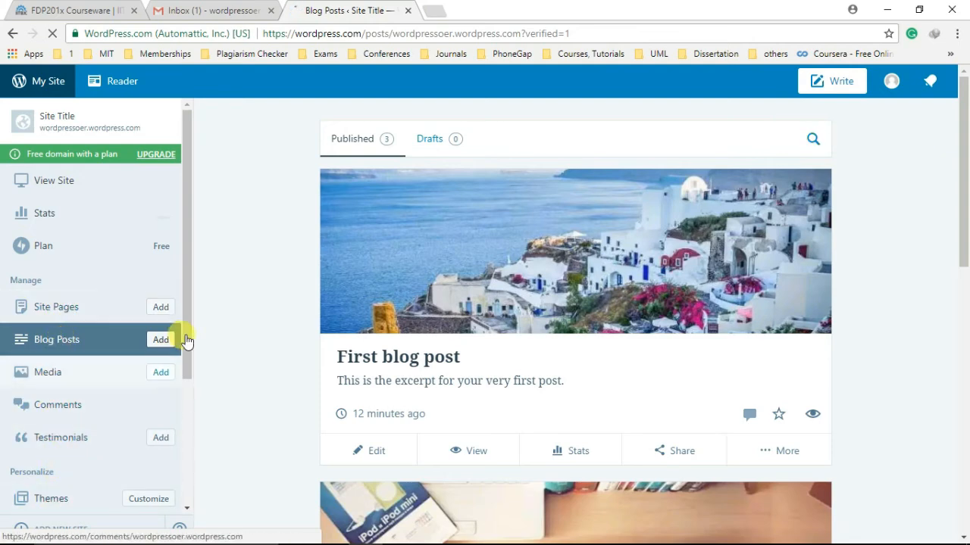
pyautogui.scroll(-3)
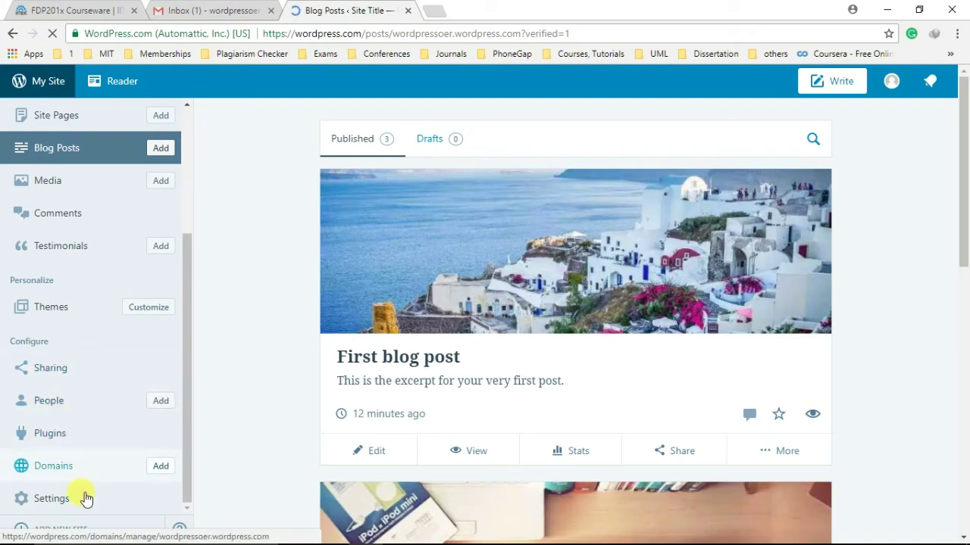
pyautogui.moveTo(379, 382)
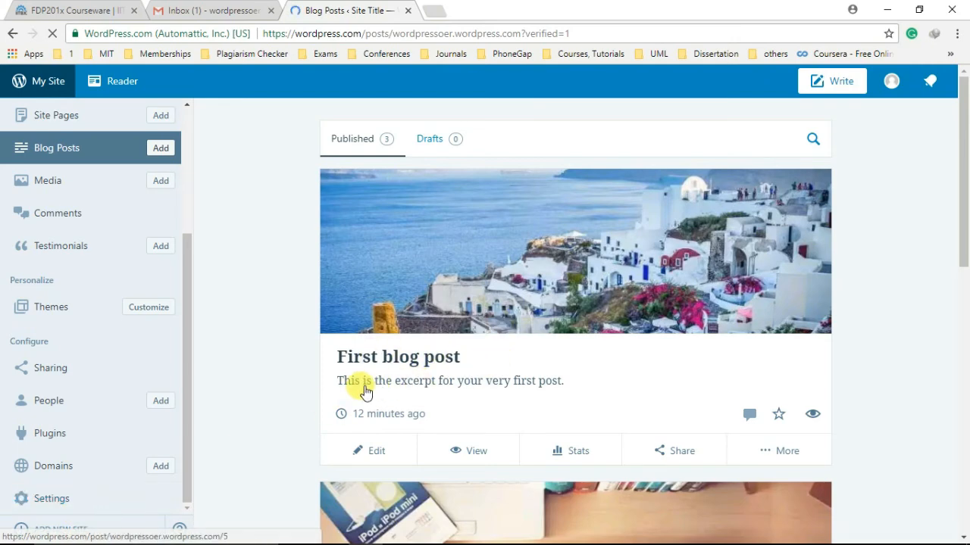
pyautogui.moveTo(600, 376)
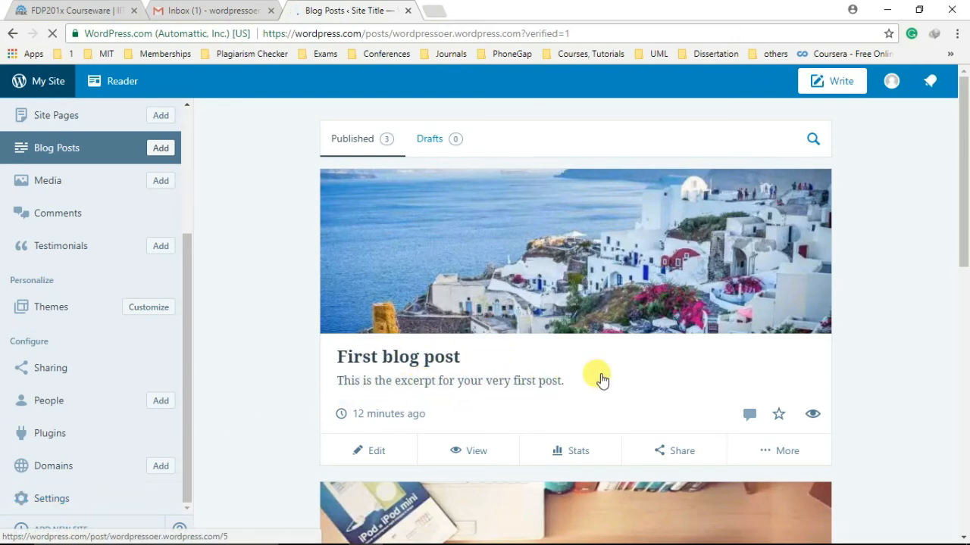
pyautogui.scroll(3)
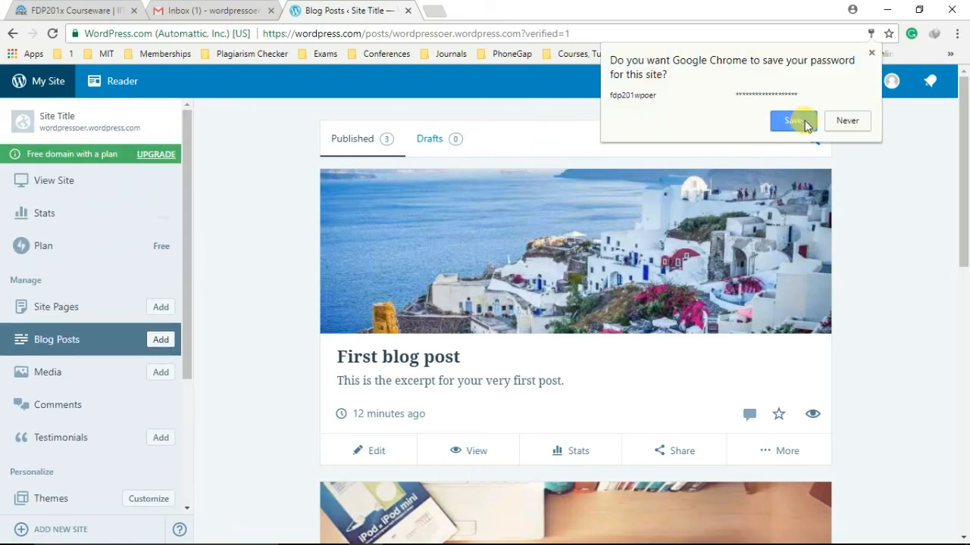
pyautogui.click(792, 121)
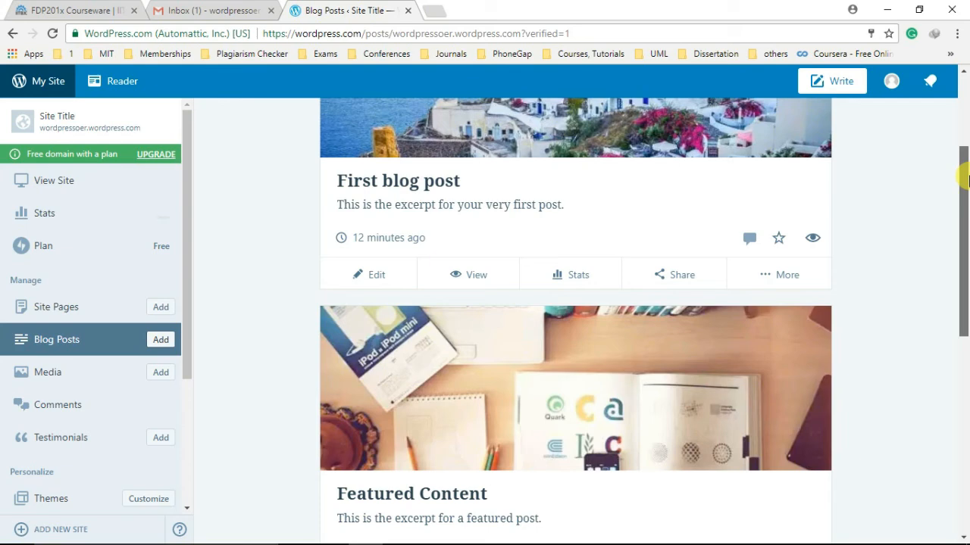
pyautogui.scroll(-3)
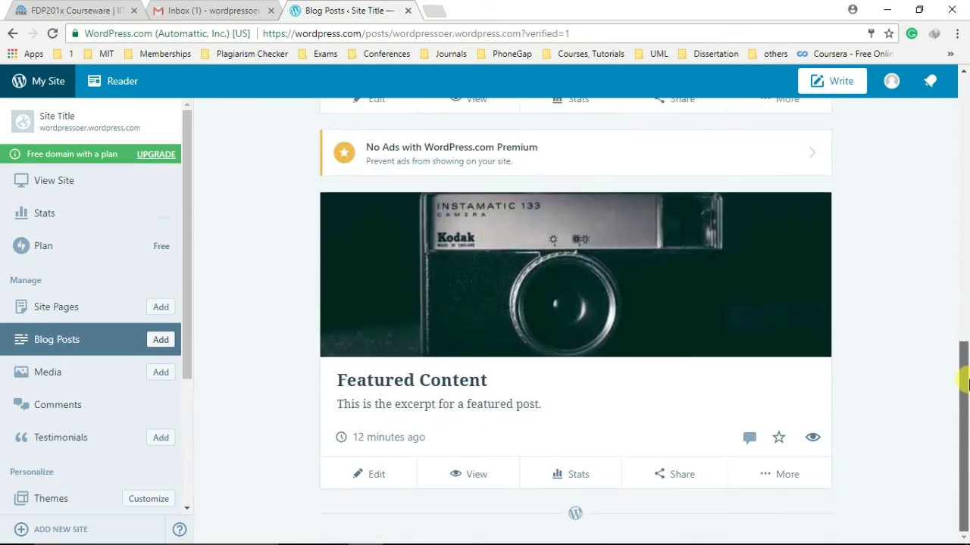
pyautogui.scroll(3)
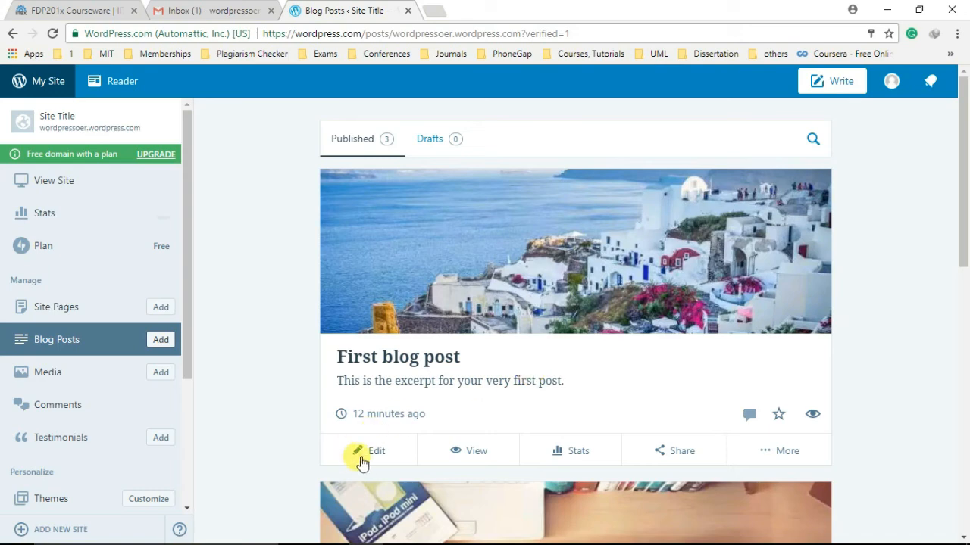
# Begin editing the first blog post and dismiss the editor's welcome tip
pyautogui.click(376, 451)
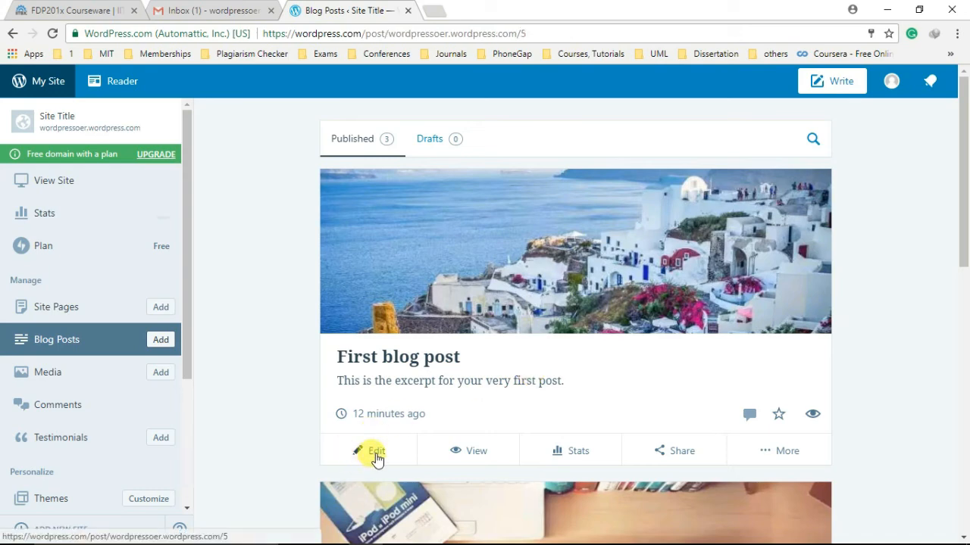
pyautogui.click(376, 451)
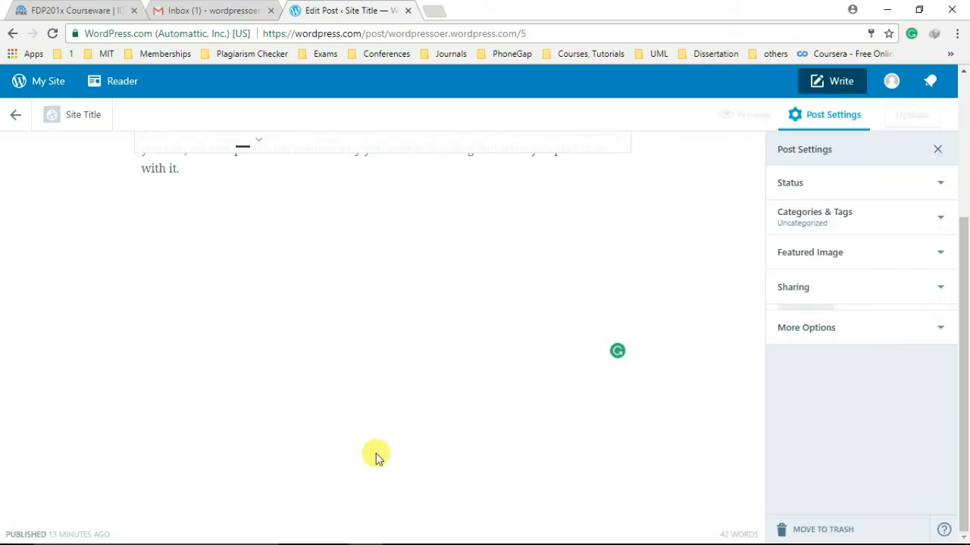
pyautogui.scroll(3)
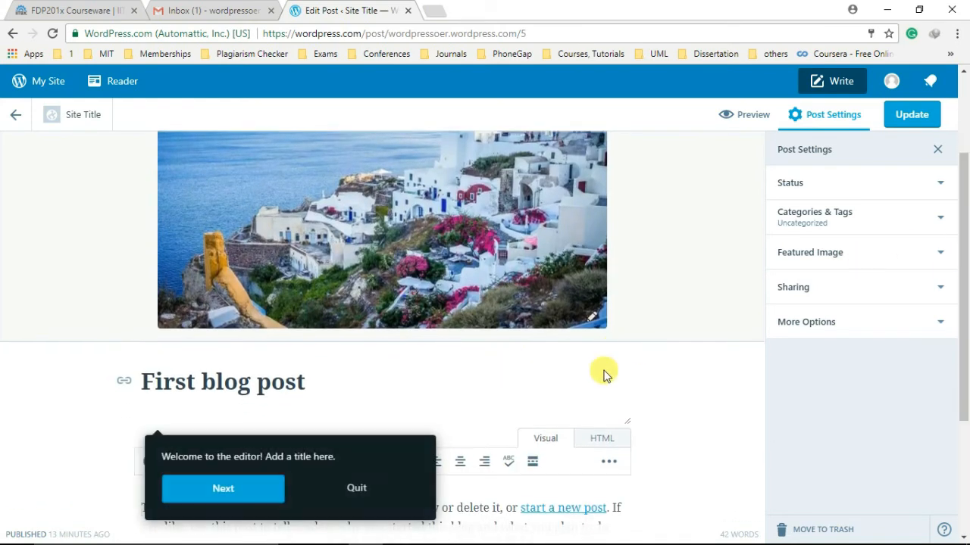
pyautogui.moveTo(223, 488)
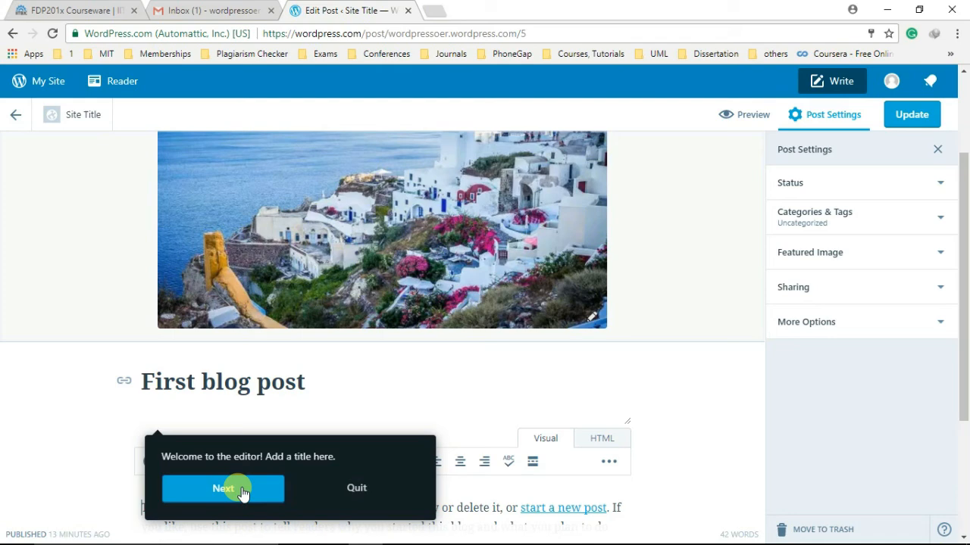
pyautogui.click(223, 488)
pyautogui.write('W')
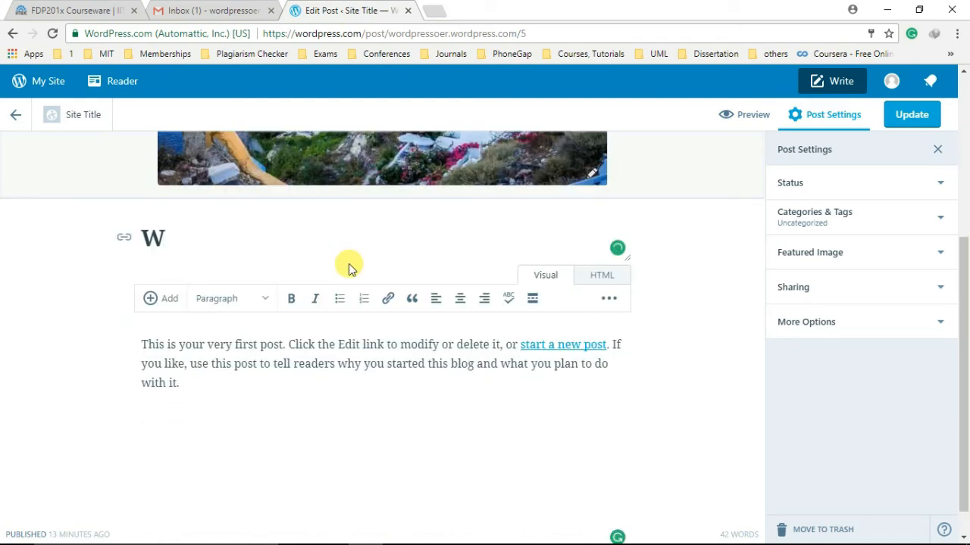
# Retitle the post 'Welcome to OER!', rewrite its body about OER updates, and update it
pyautogui.write('elcome to')
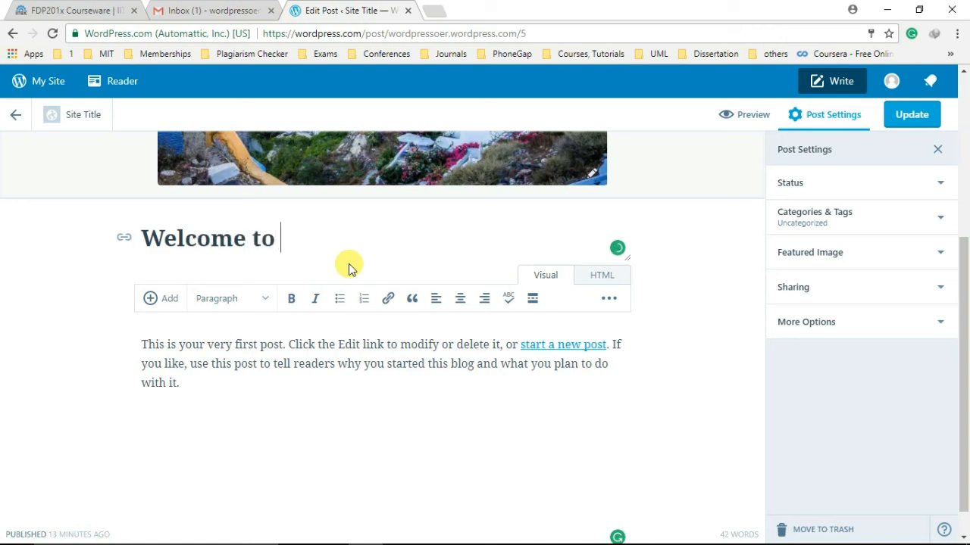
pyautogui.write('OER!')
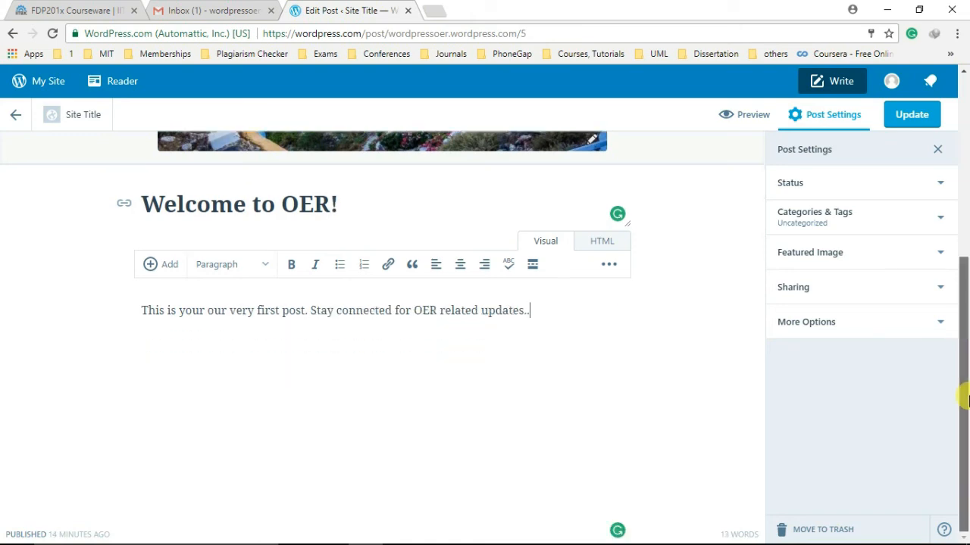
pyautogui.scroll(3)
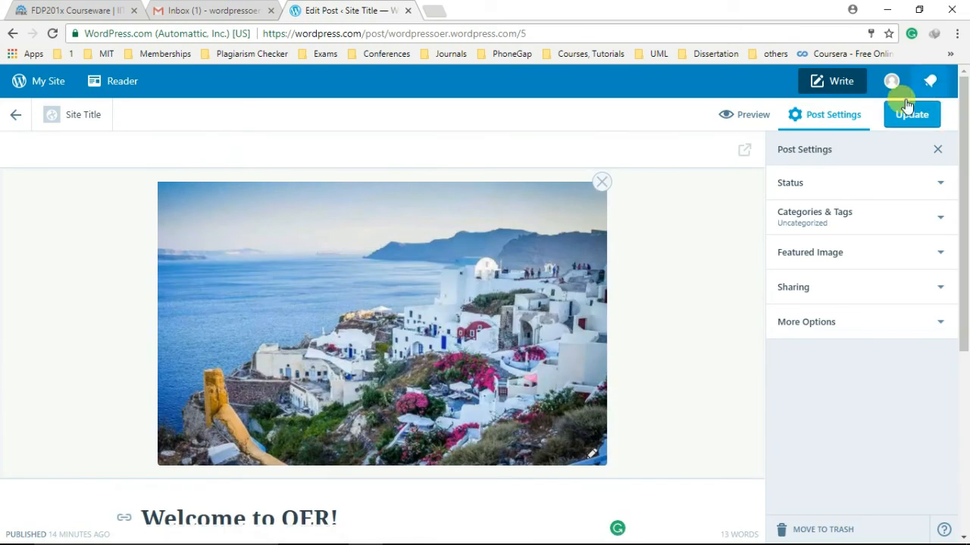
pyautogui.moveTo(912, 115)
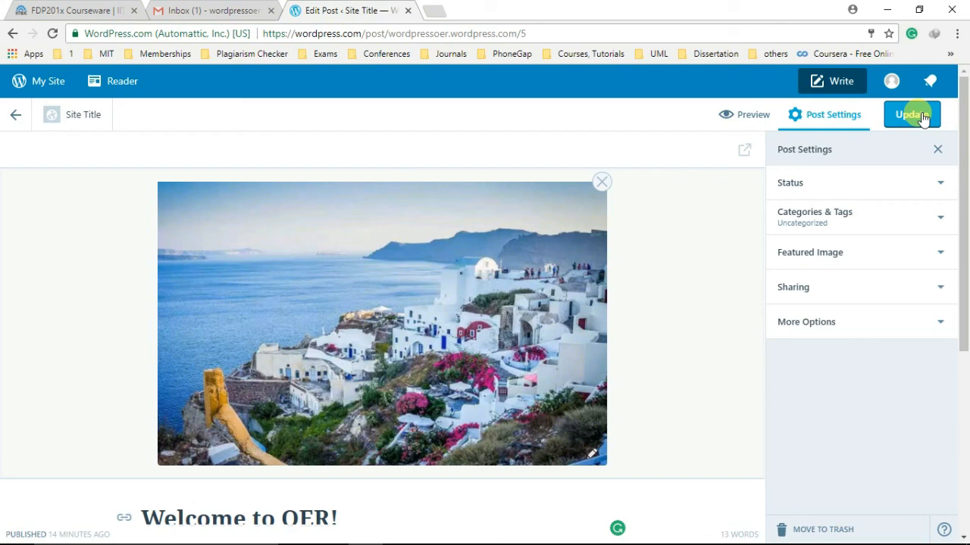
pyautogui.click(912, 115)
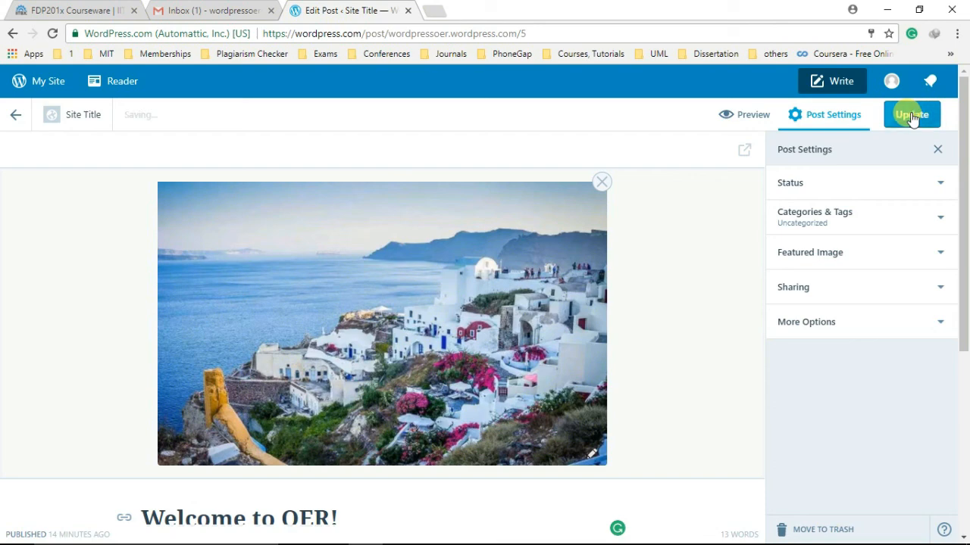
# Confirm the post is updated and return to the Blog Posts list showing 'Welcome to OER!'
pyautogui.click(912, 115)
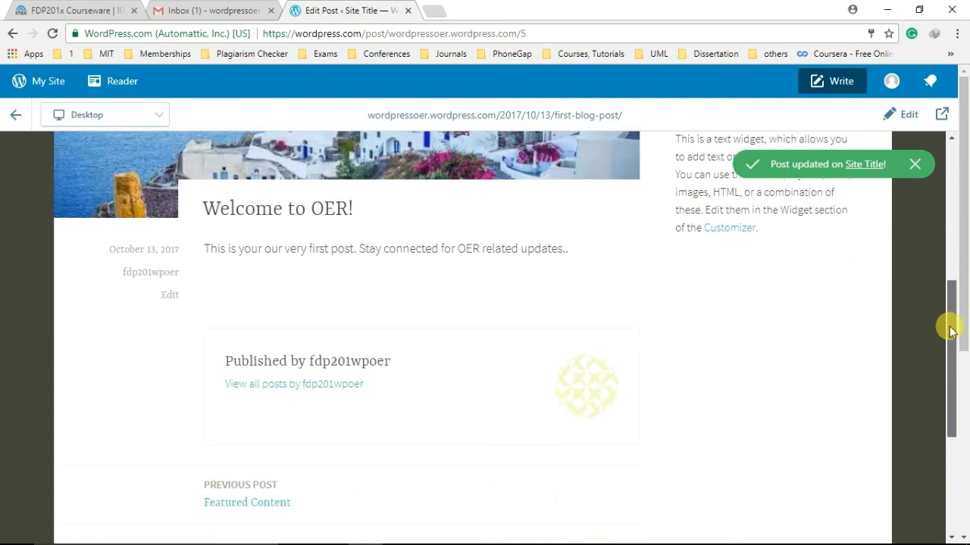
pyautogui.moveTo(230, 280)
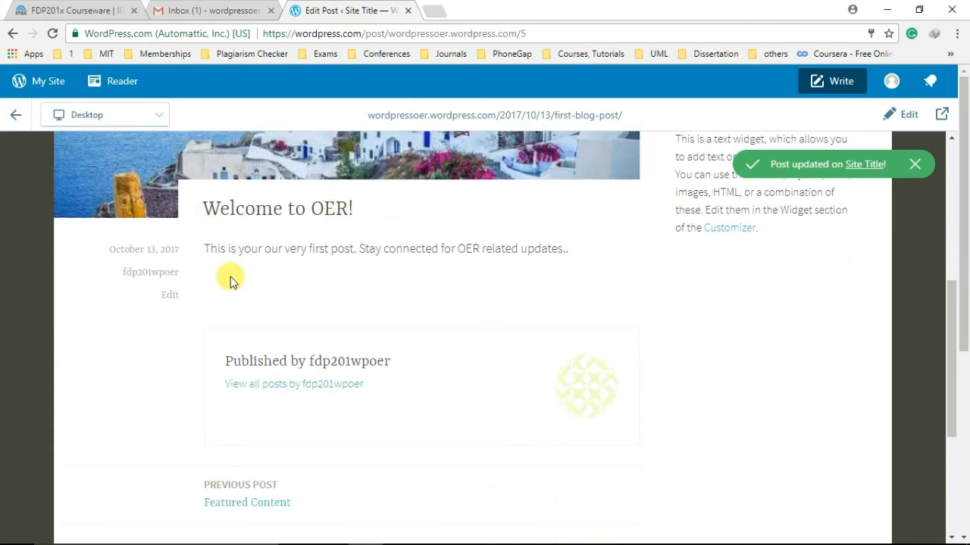
pyautogui.moveTo(570, 269)
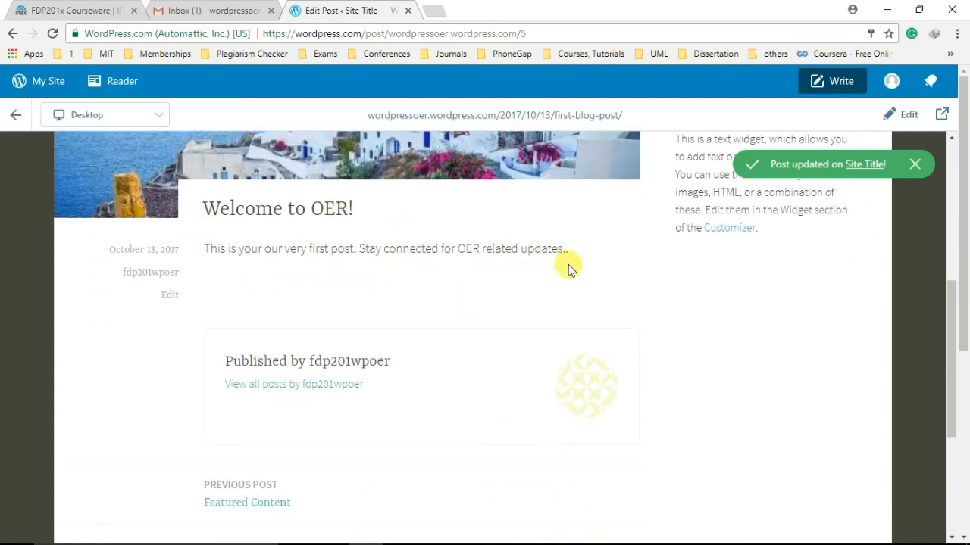
pyautogui.moveTo(417, 397)
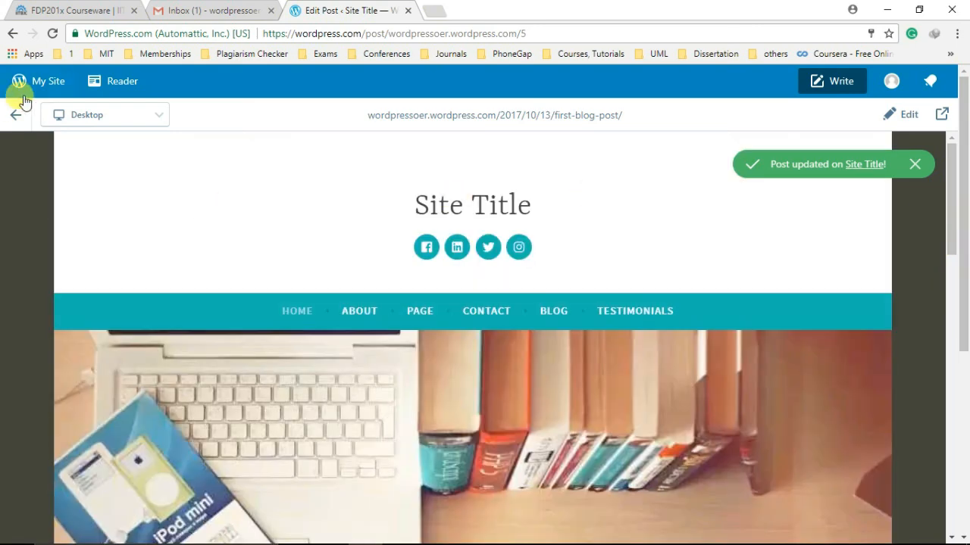
pyautogui.click(16, 115)
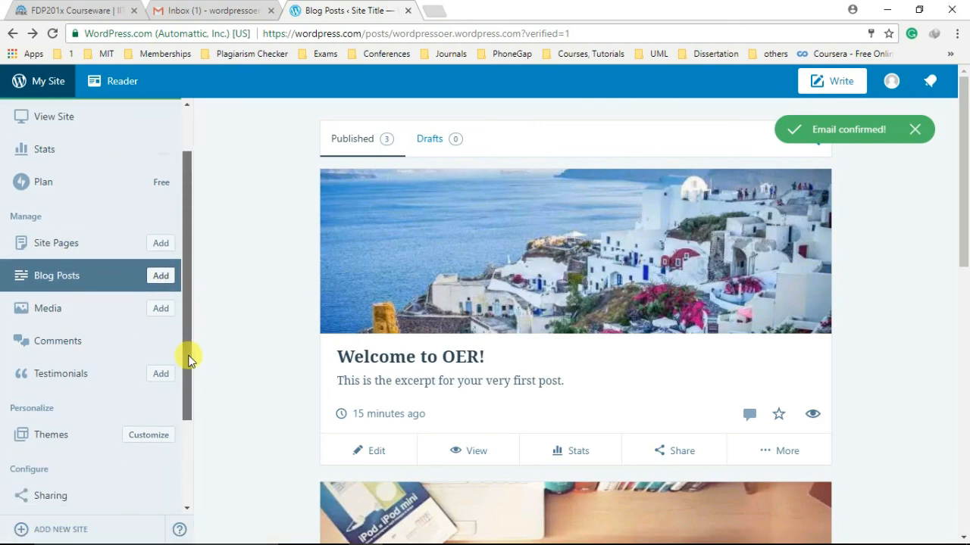
pyautogui.scroll(-3)
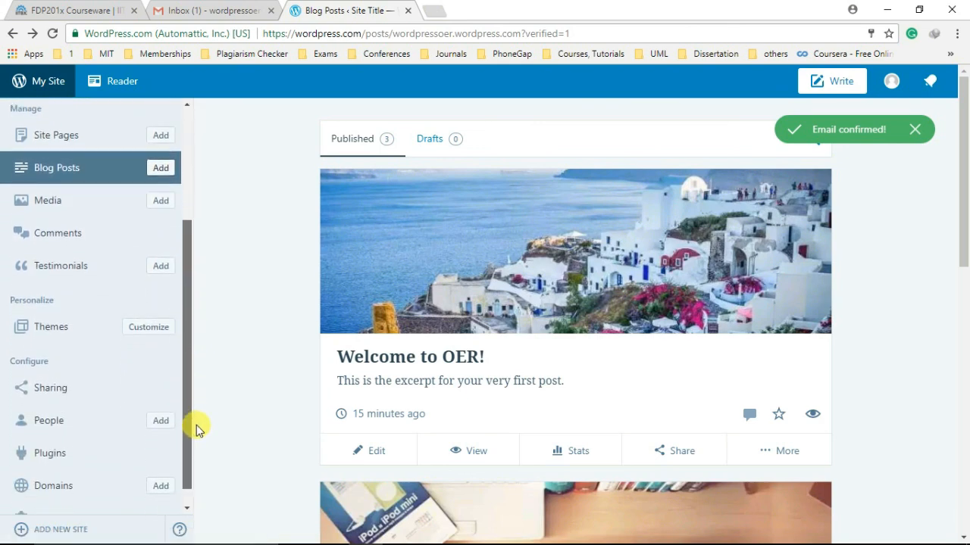